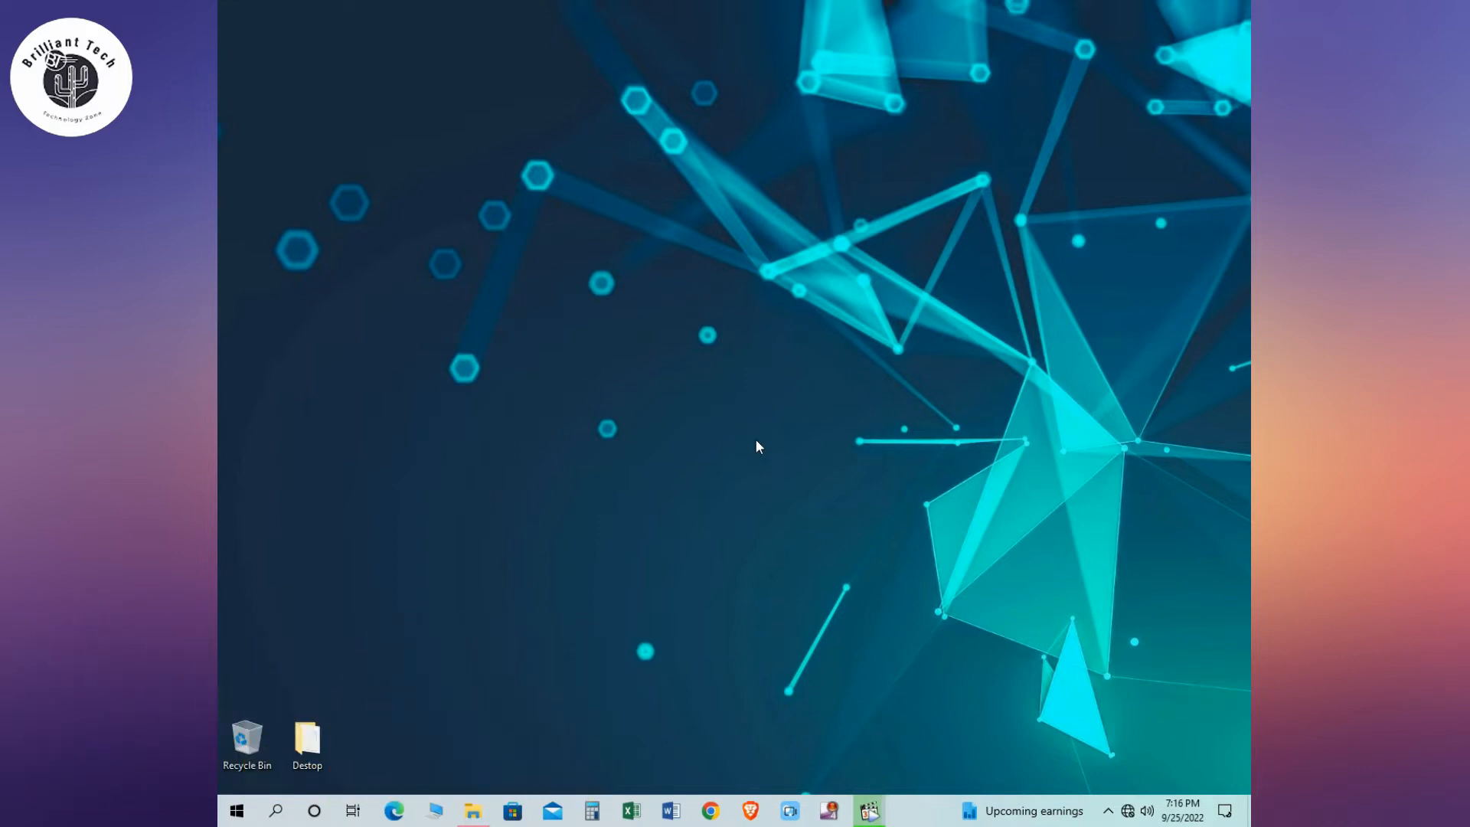
{"action": "mouse_move", "coordinate": [798, 463]}
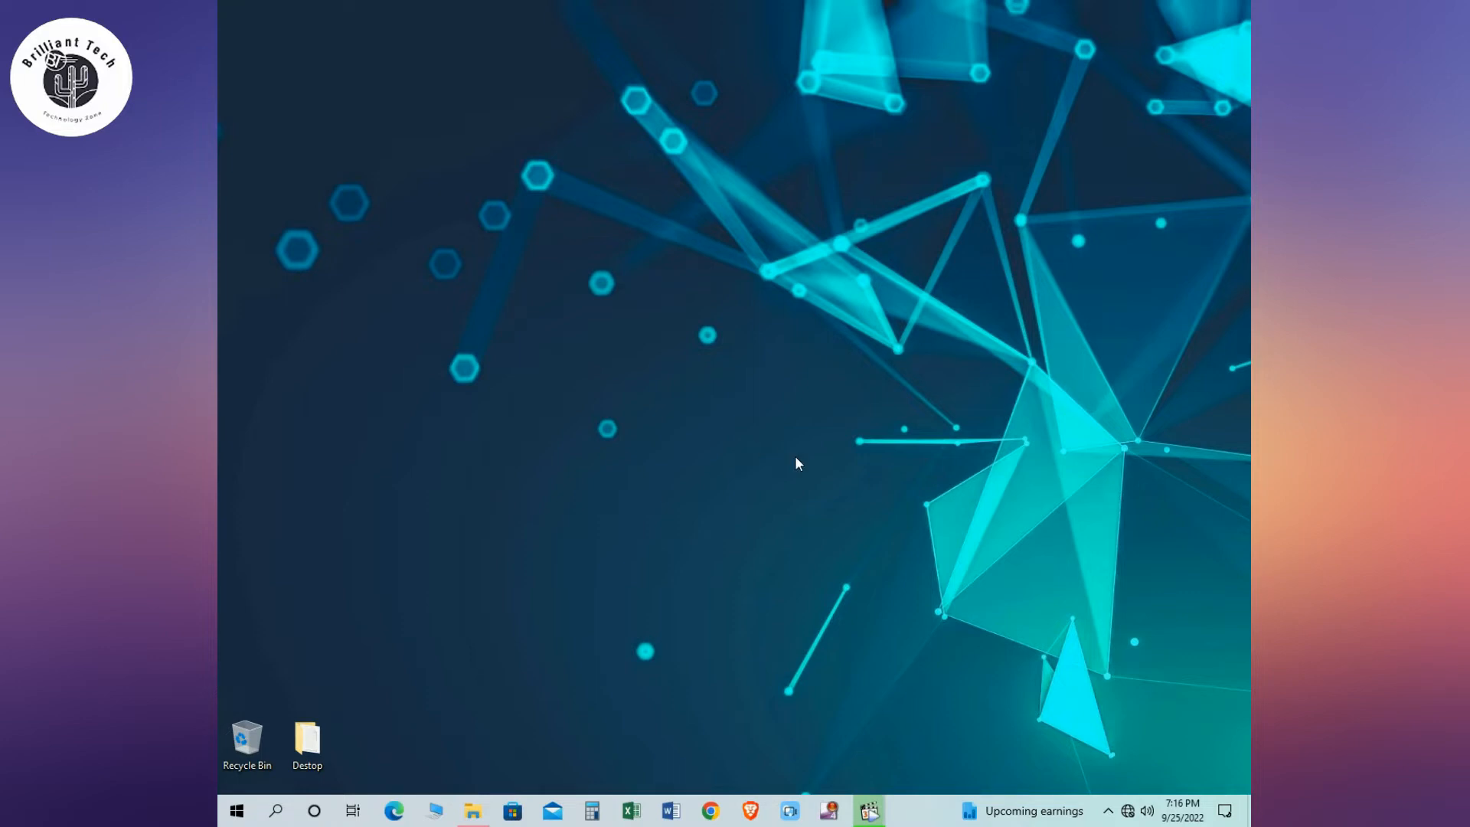
{"action": "mouse_move", "coordinate": [886, 714]}
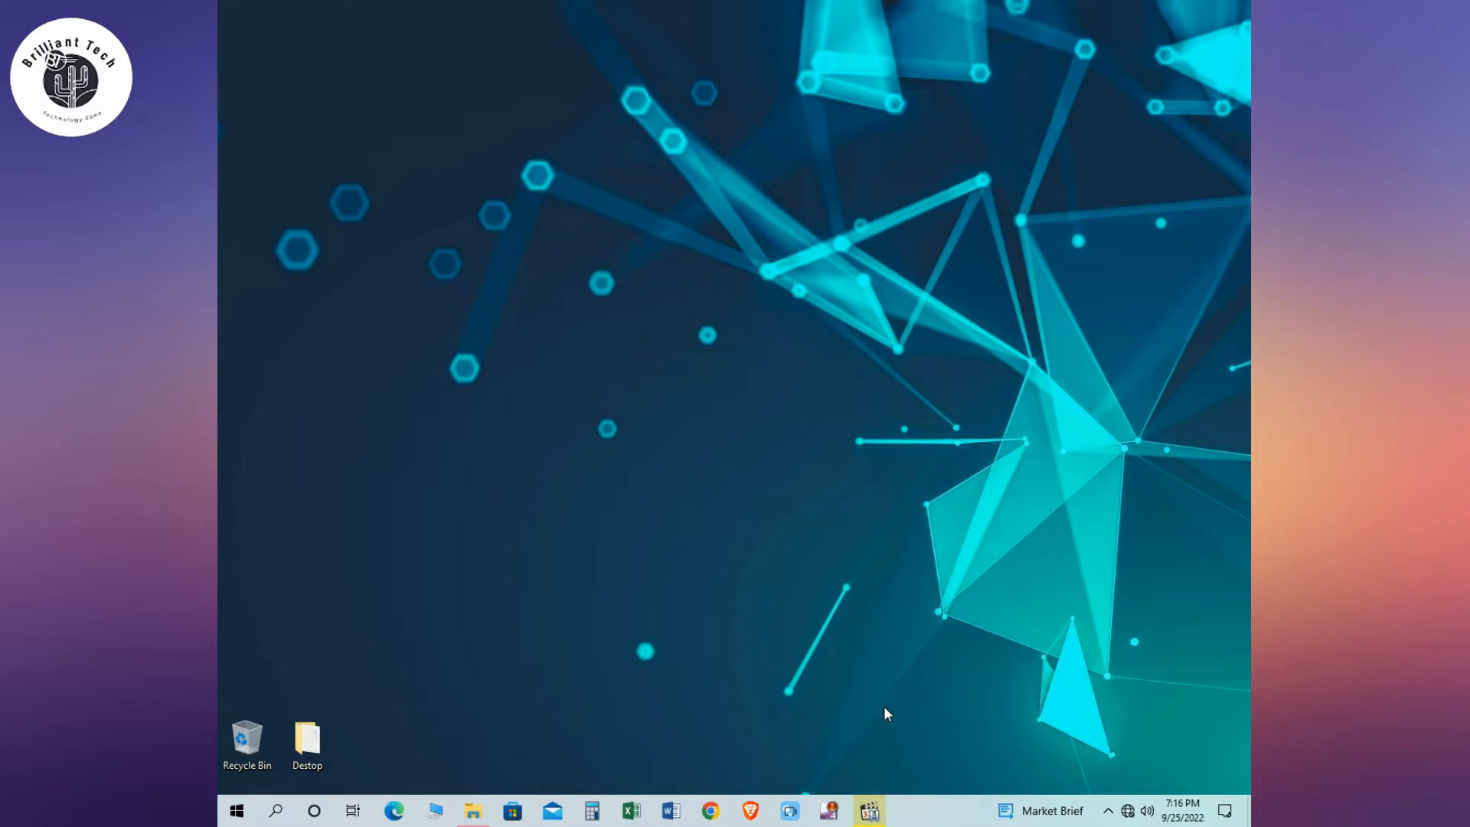
Step: Open the Keysfan Software Super Deal page and scroll past the discounted Windows OS keys
{"action": "left_click", "coordinate": [393, 811]}
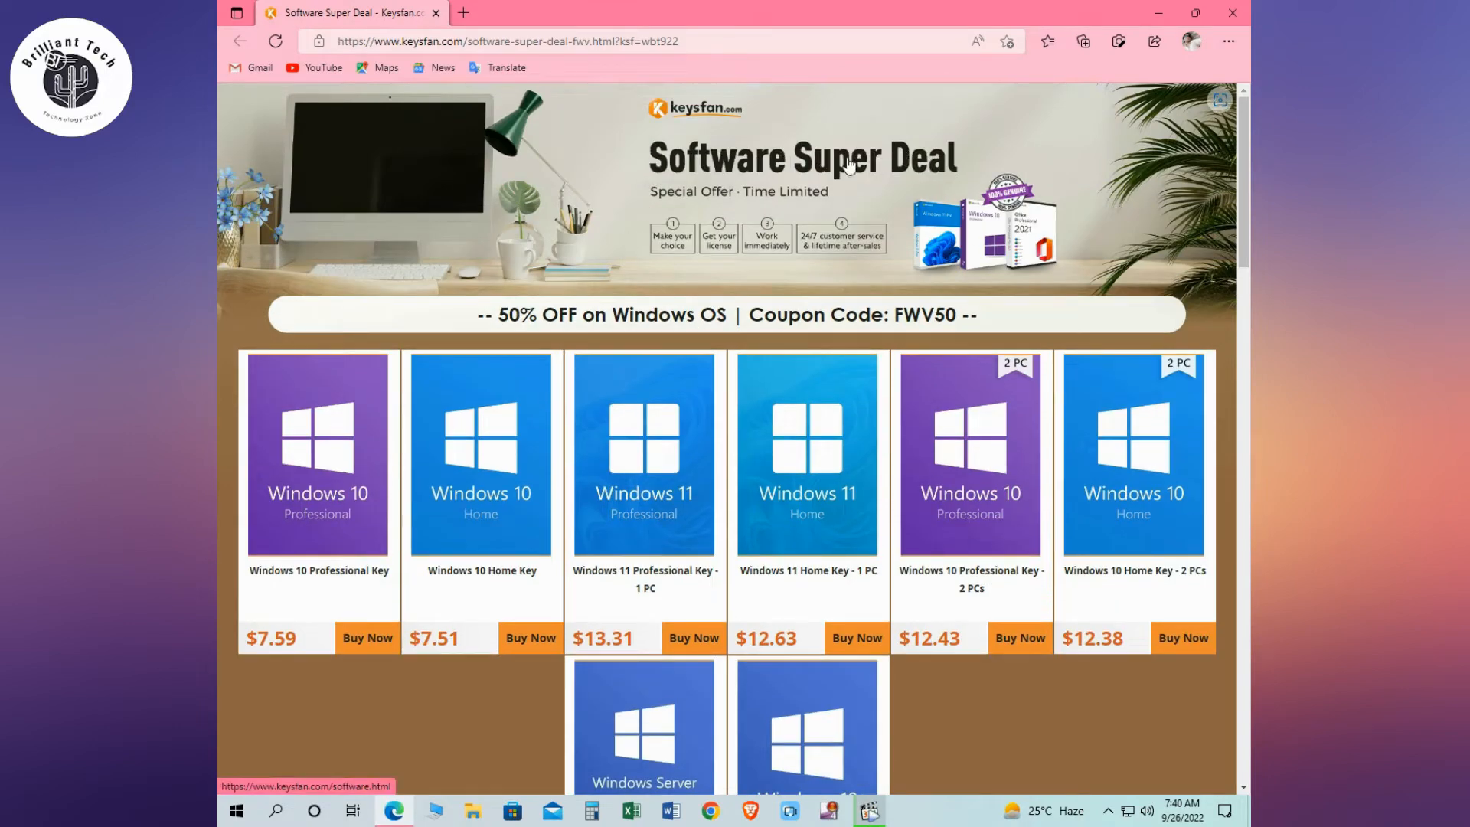
{"action": "scroll", "scroll_direction": "down", "scroll_amount": 3}
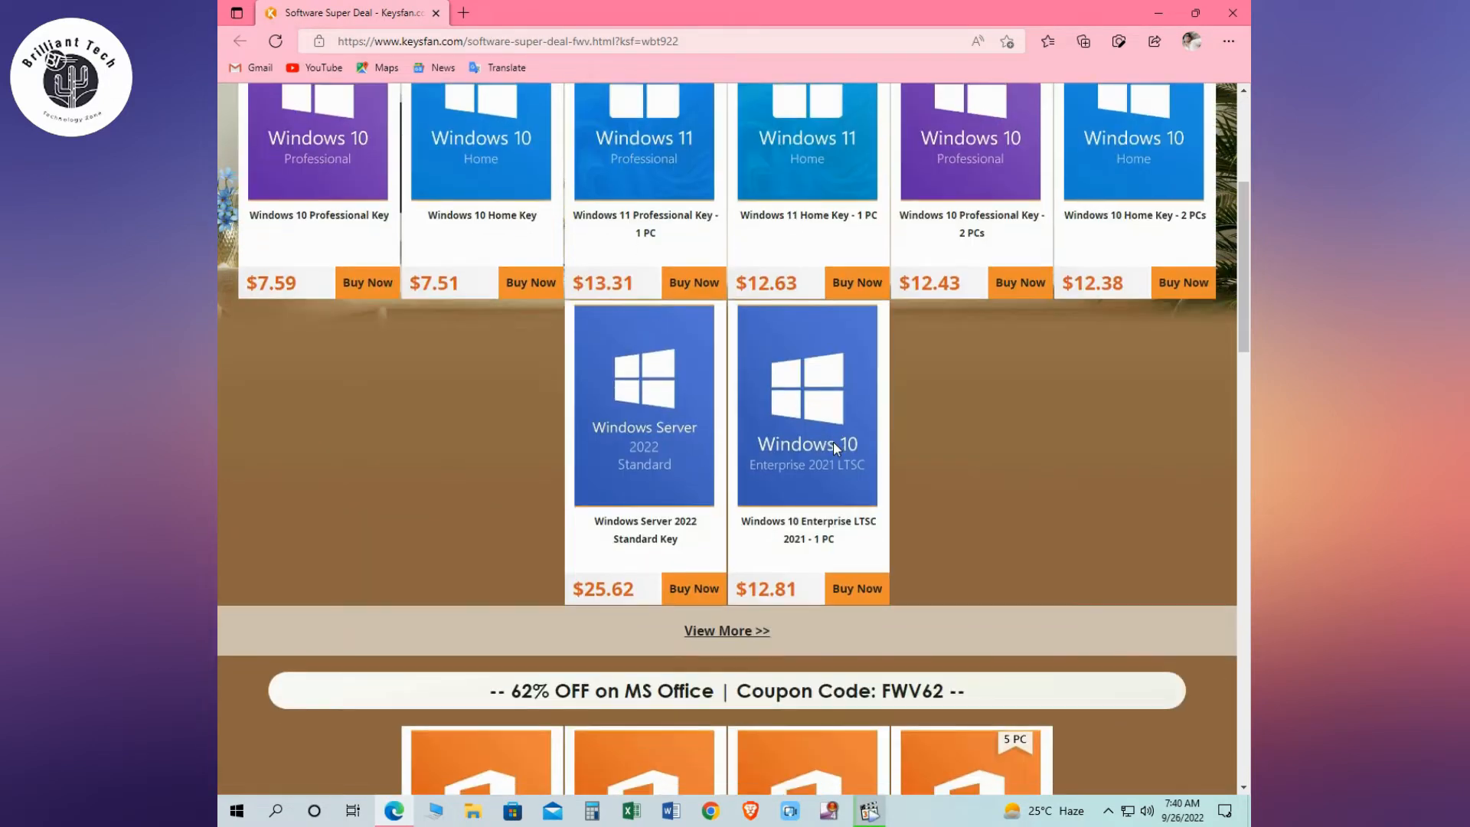
{"action": "scroll", "scroll_direction": "down", "scroll_amount": 3}
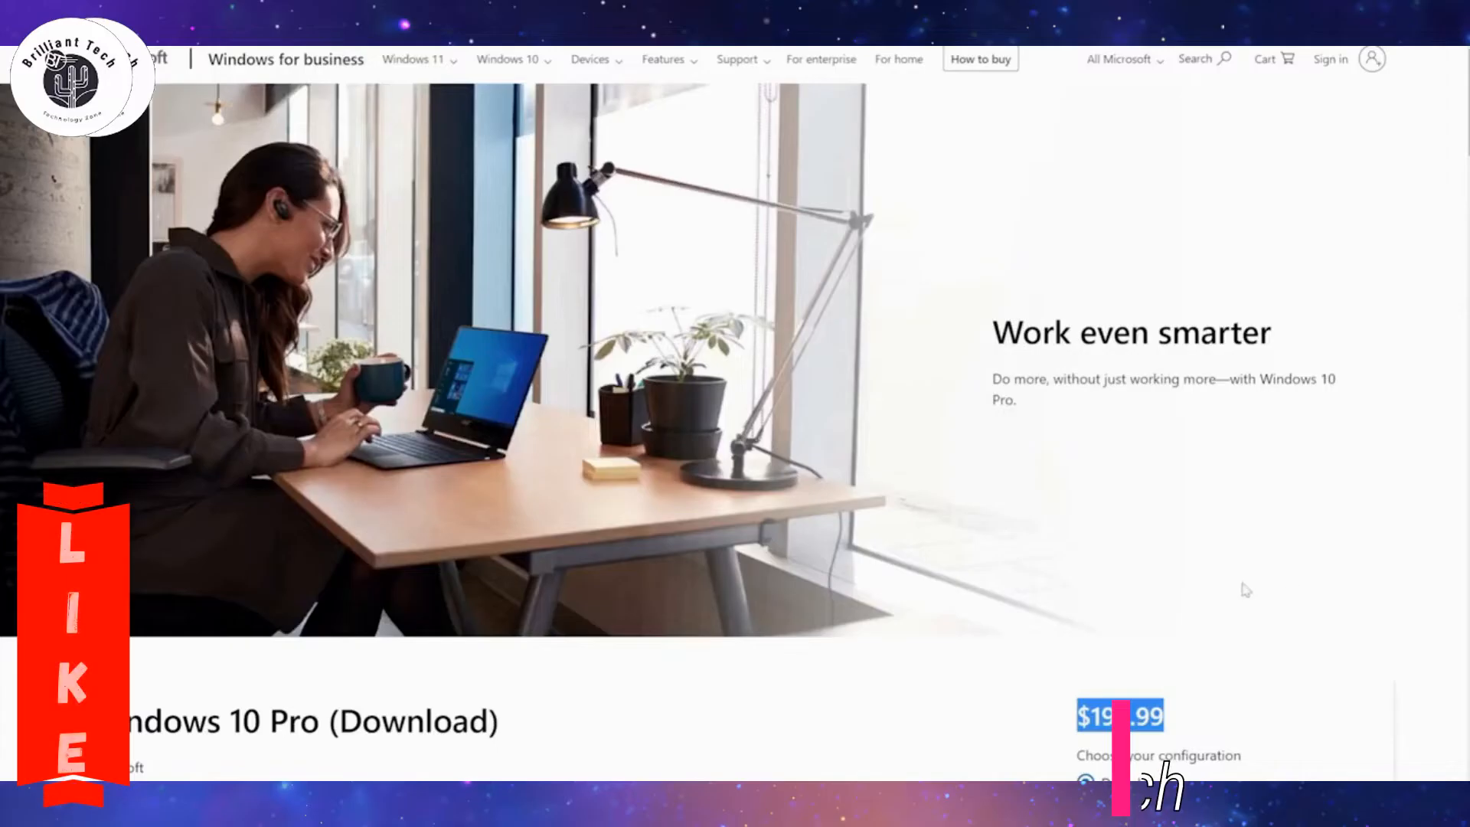
Step: Scroll further to bring discounted Office 2021, 2019 and 2016 Professional Plus keys into view
{"action": "scroll", "scroll_direction": "down", "scroll_amount": 3}
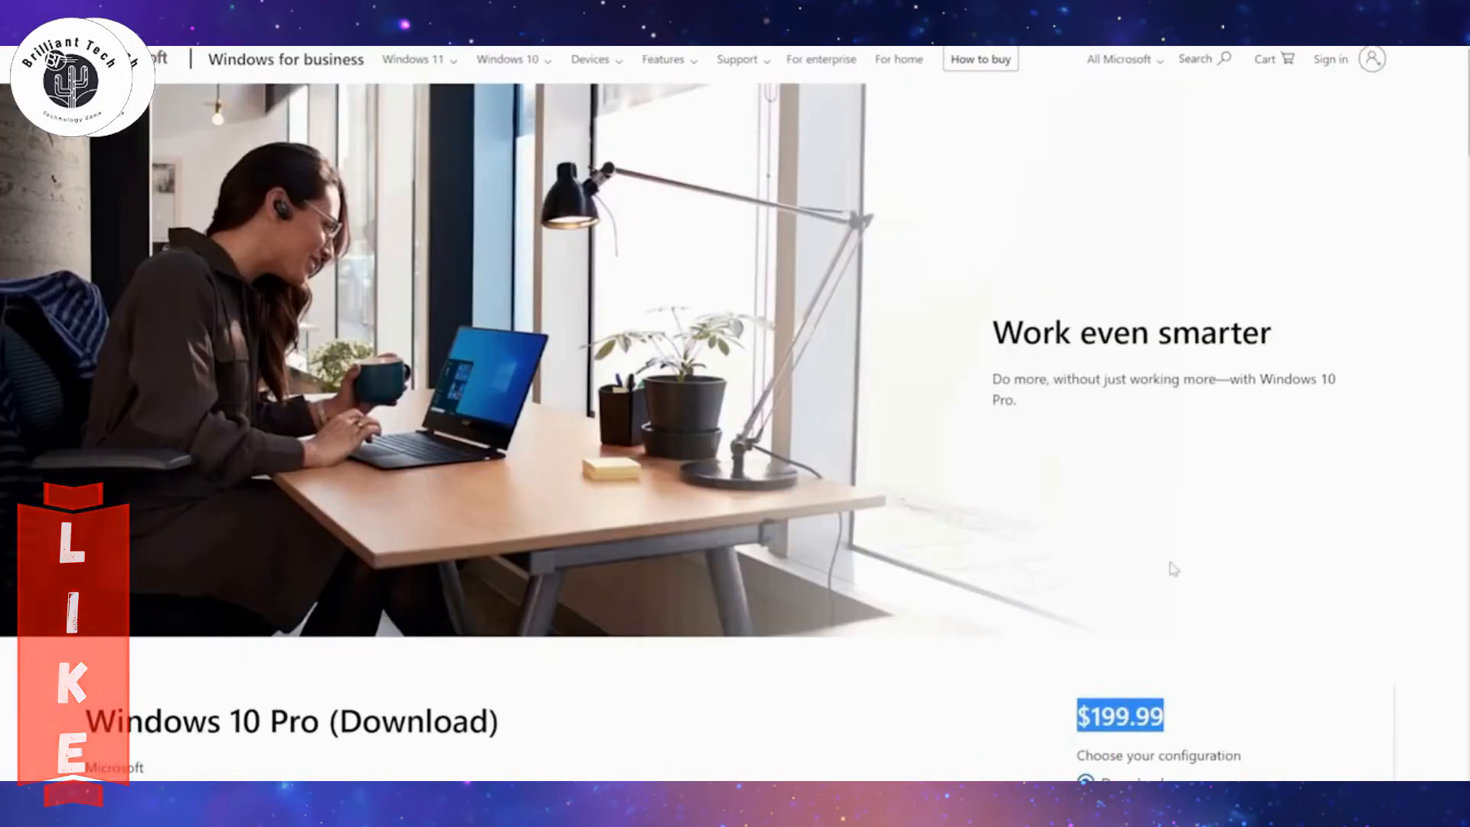
{"action": "scroll", "scroll_direction": "down", "scroll_amount": 3}
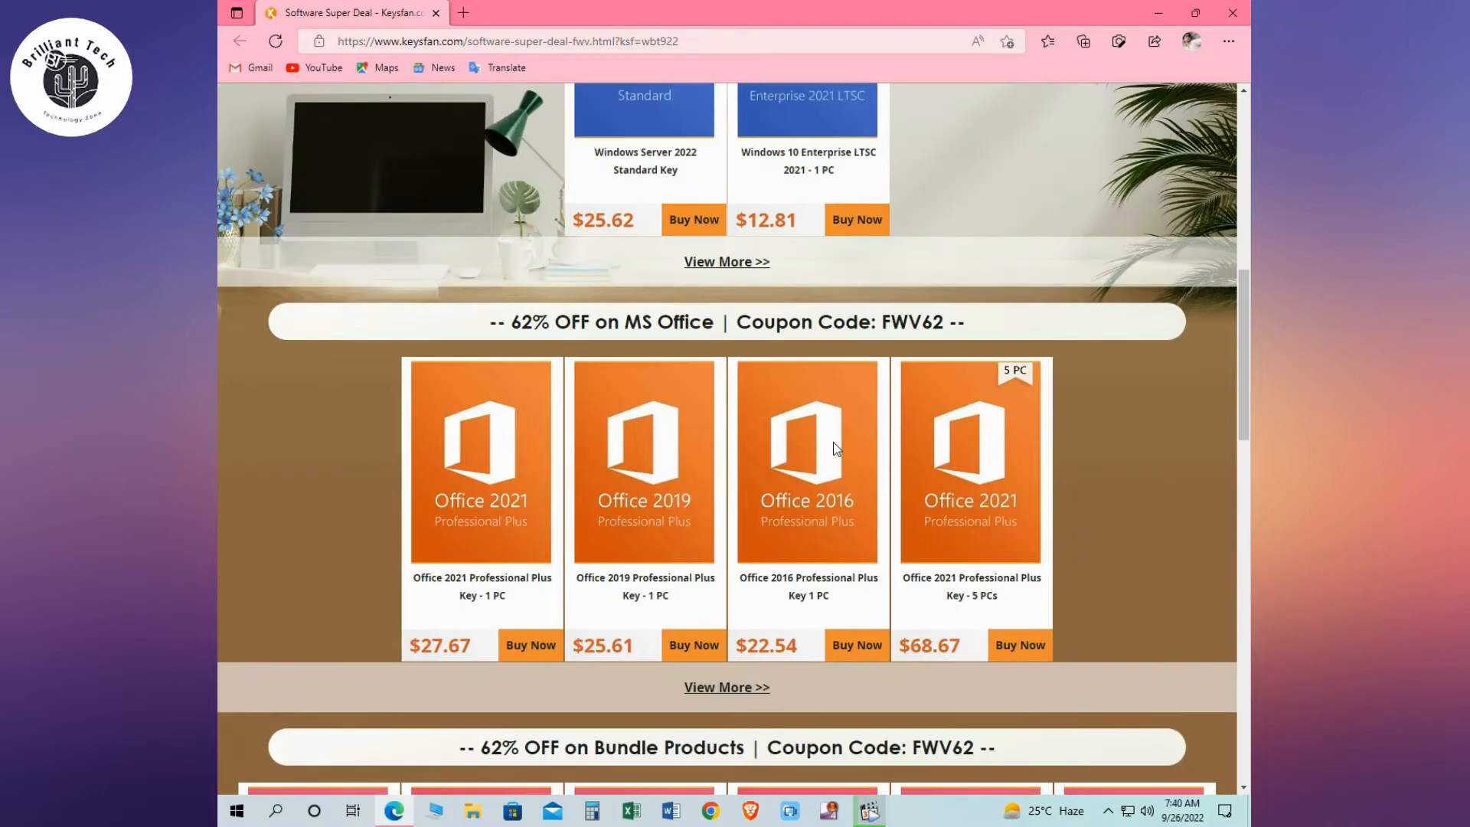
Step: Scroll to the $68.67 Office 2021 five-PC key and the FWV62 bundle deals below
{"action": "scroll", "scroll_direction": "up", "scroll_amount": 3}
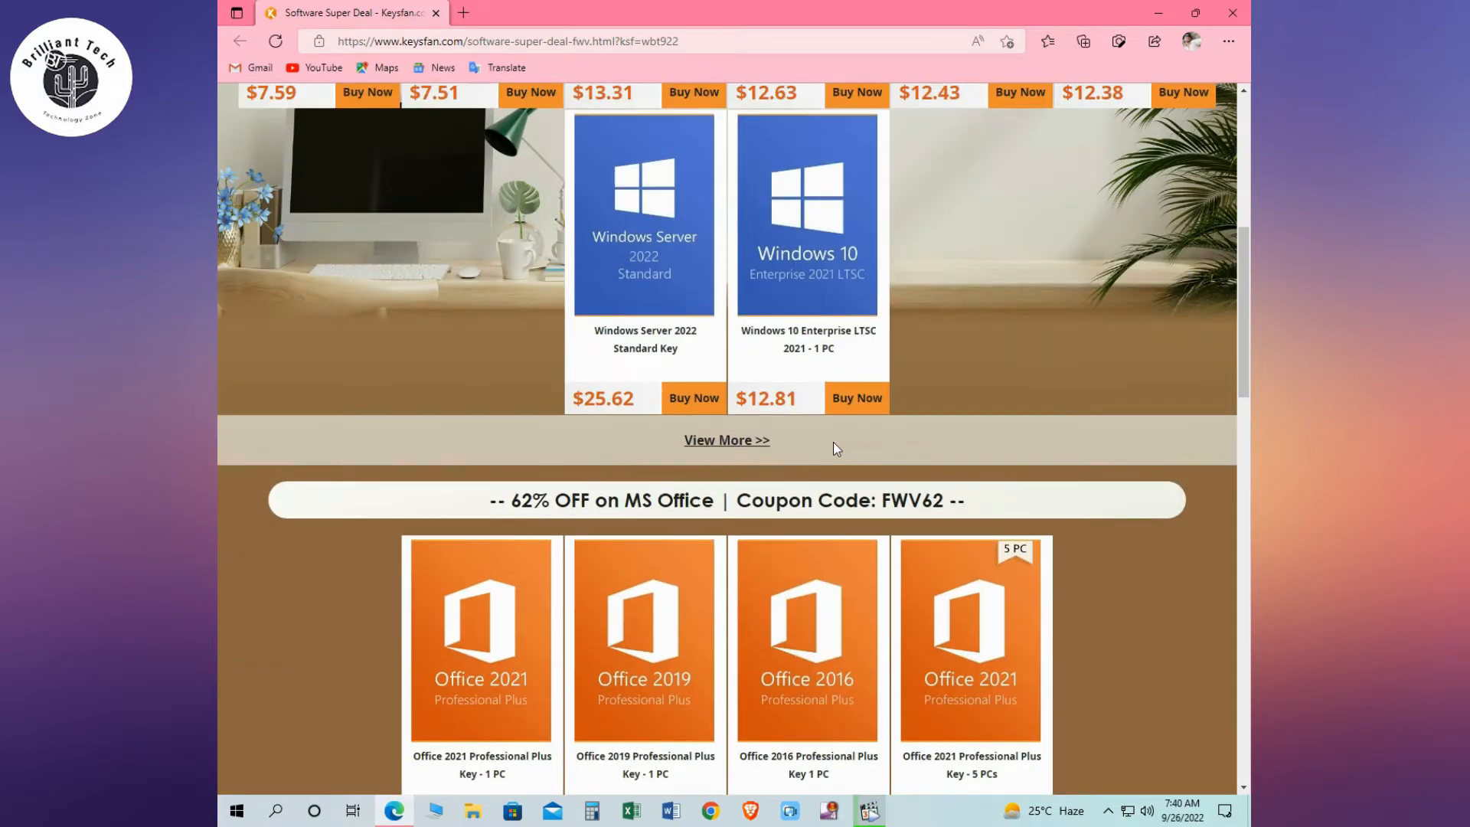
{"action": "scroll", "scroll_direction": "up", "scroll_amount": 3}
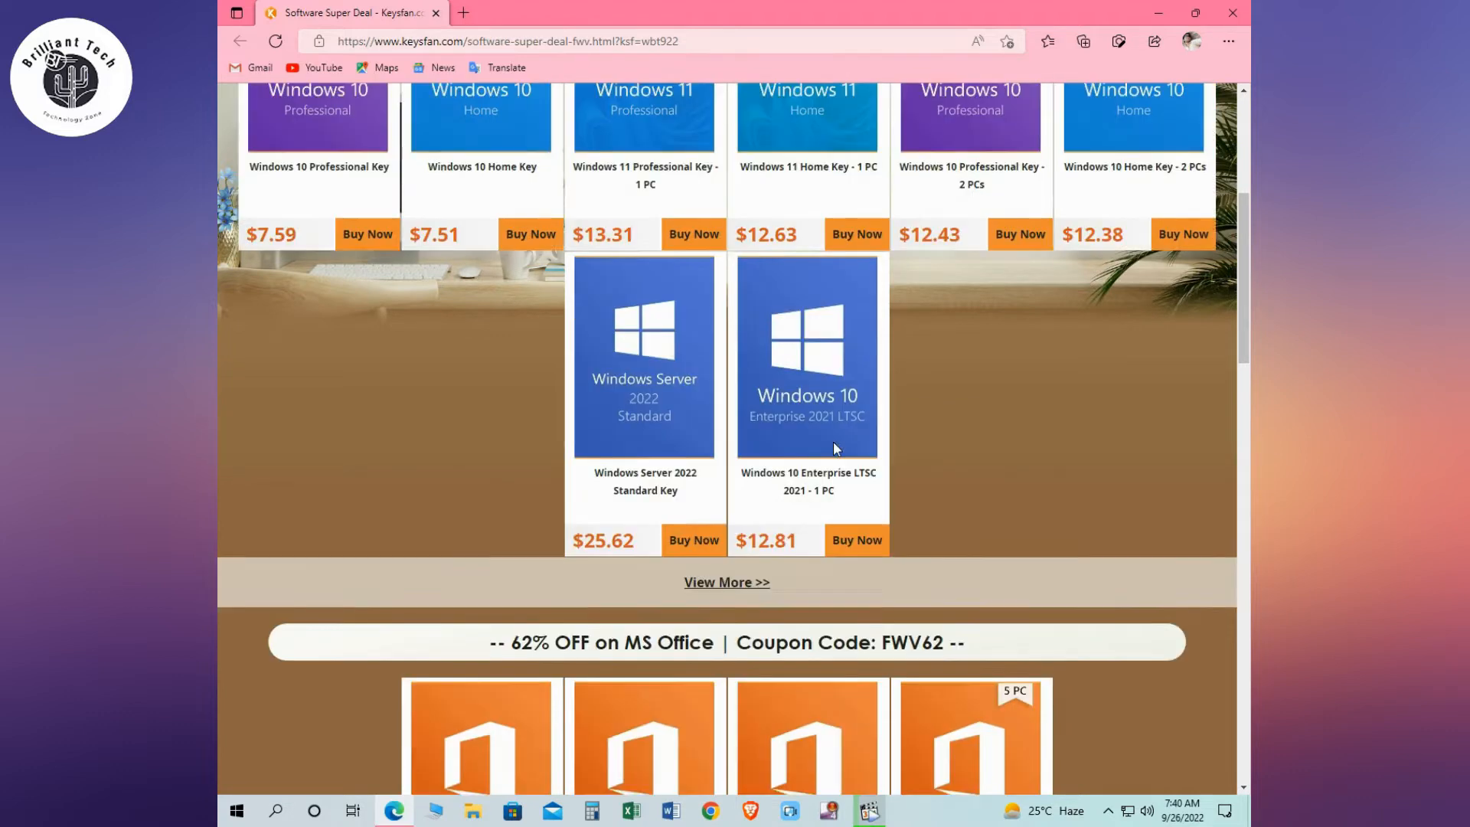
{"action": "scroll", "scroll_direction": "down", "scroll_amount": 3}
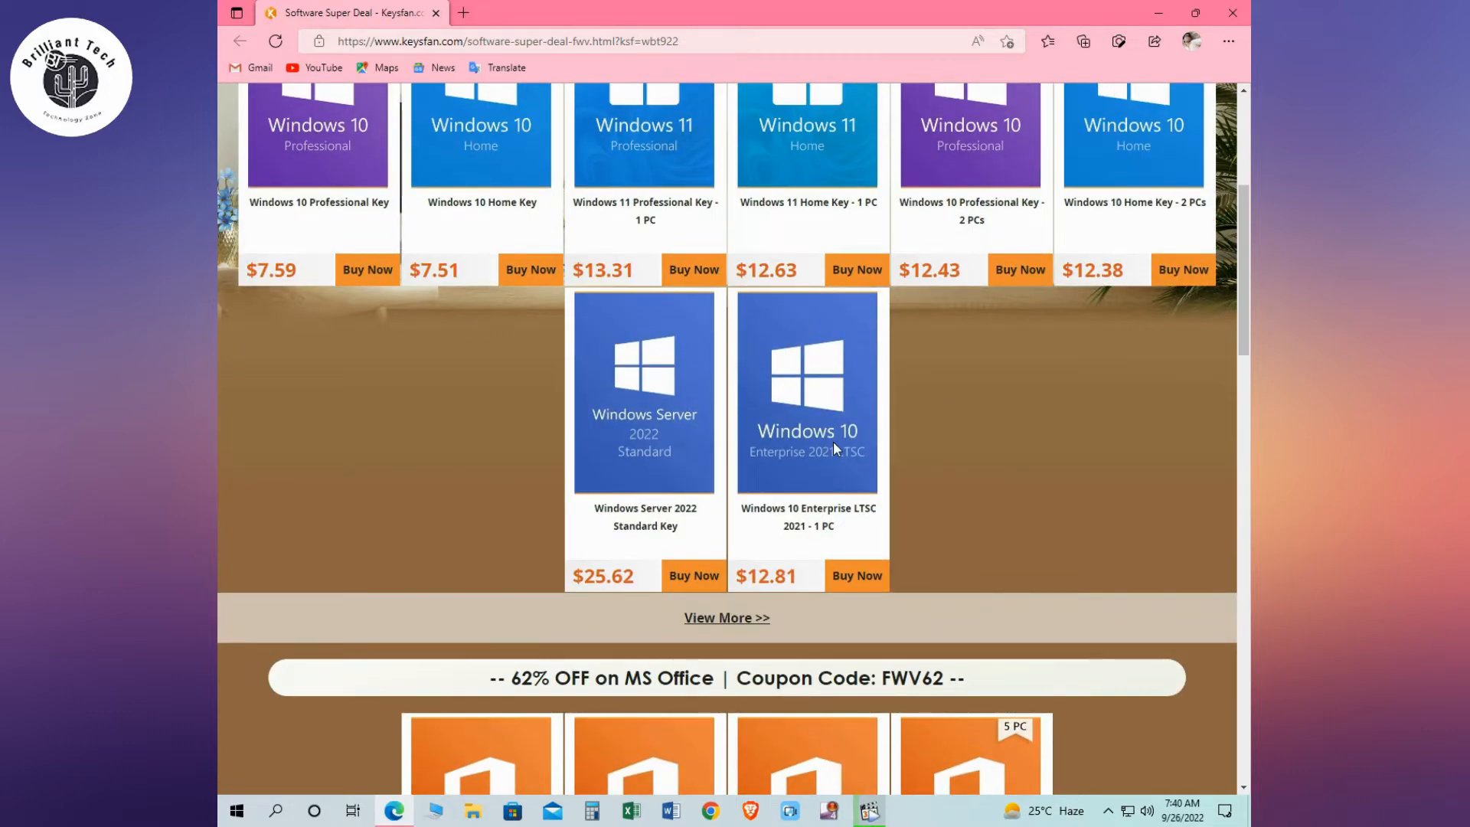
{"action": "scroll", "scroll_direction": "up", "scroll_amount": 3}
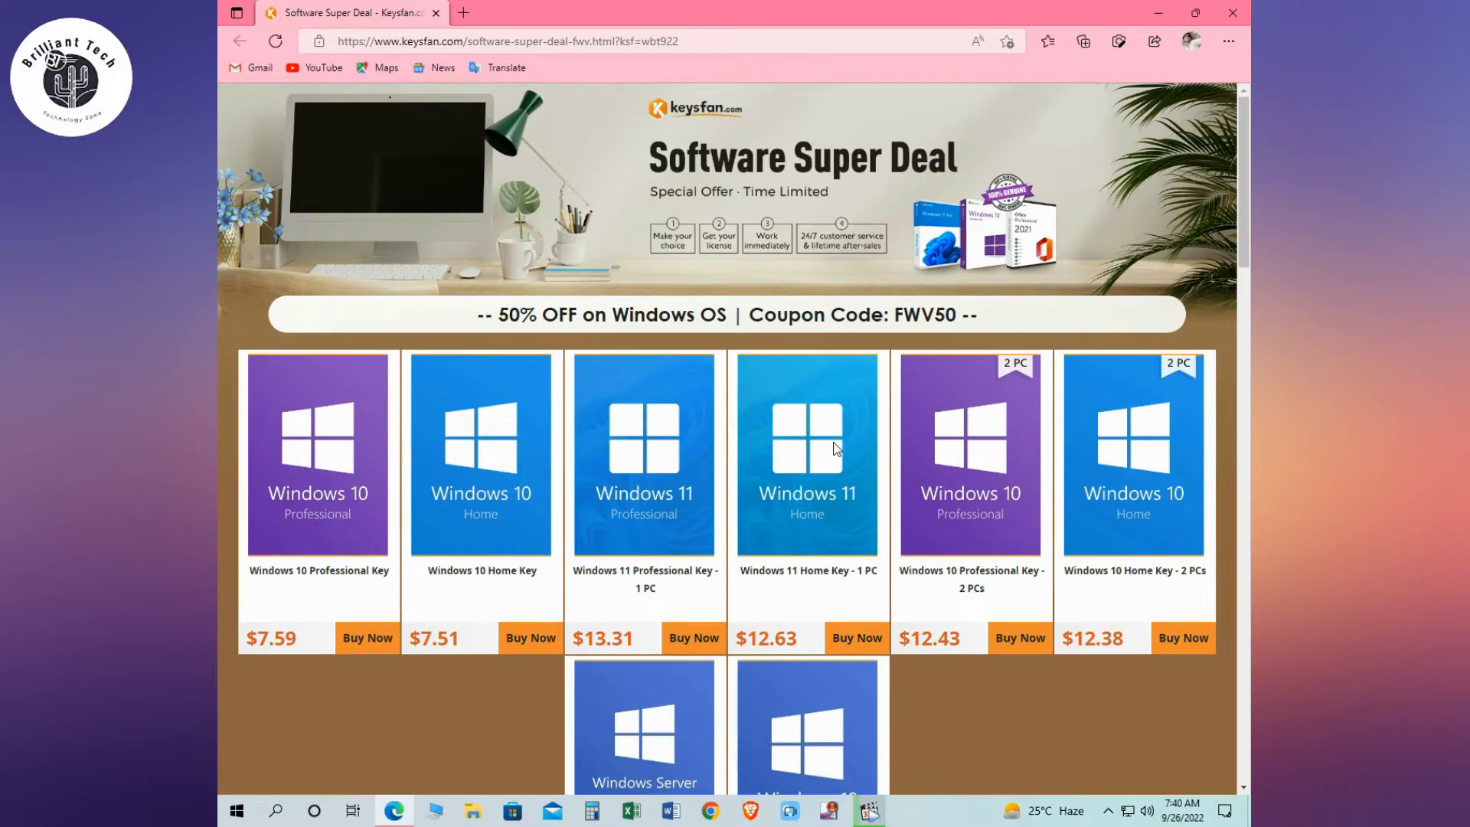
{"action": "mouse_move", "coordinate": [757, 406]}
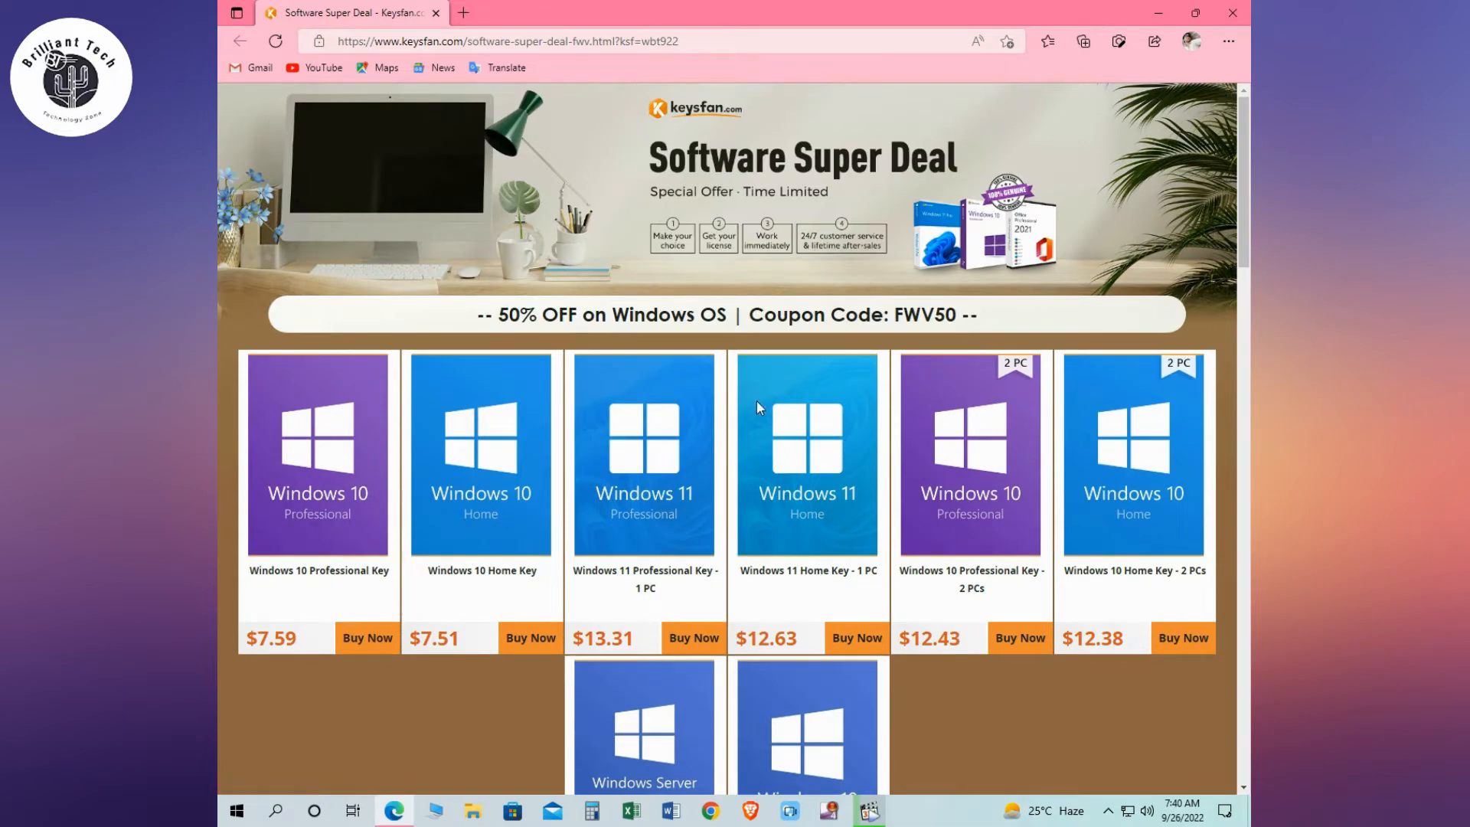
{"action": "scroll", "scroll_direction": "down", "scroll_amount": 3}
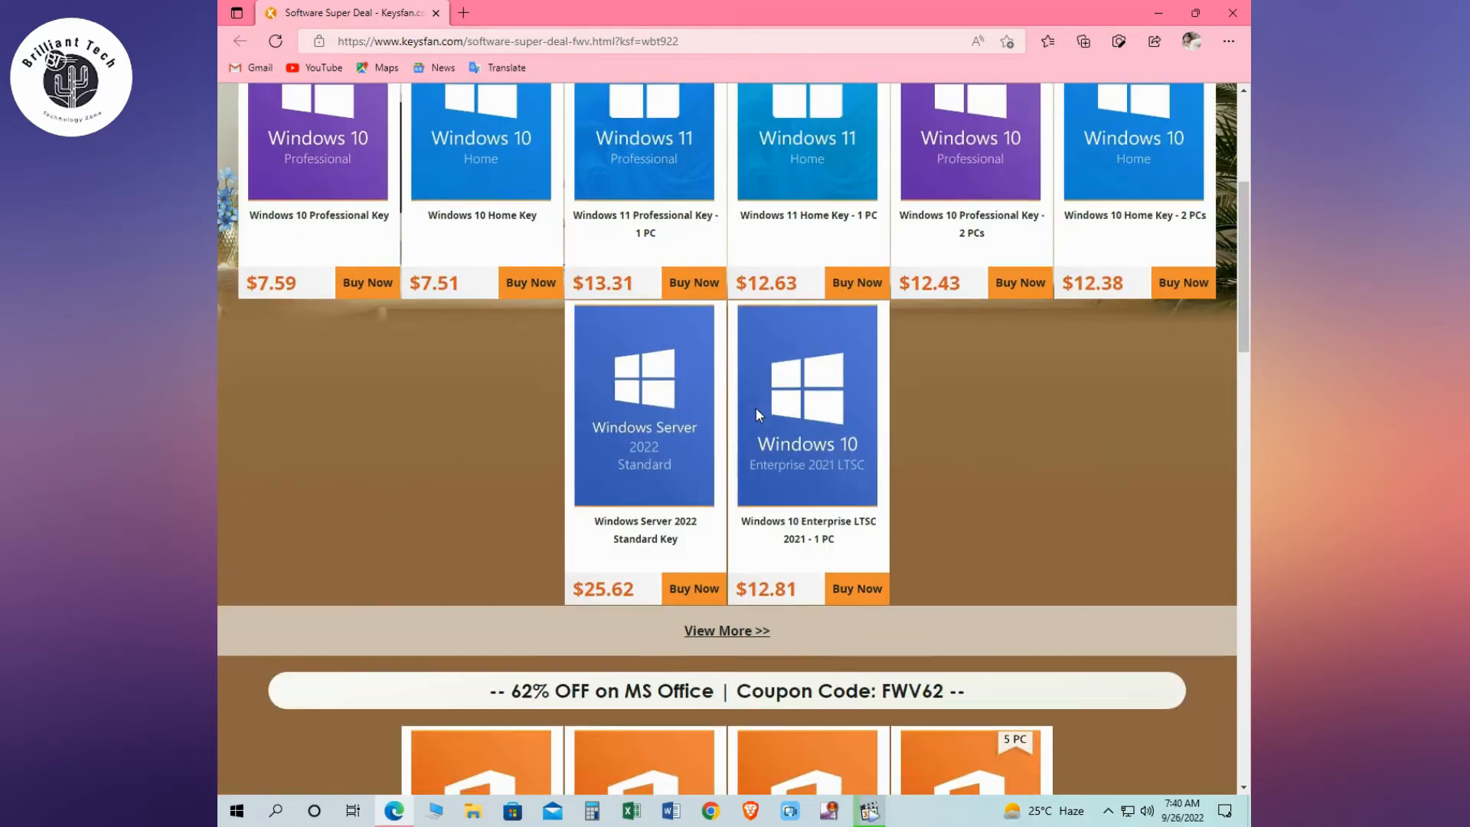
{"action": "scroll", "scroll_direction": "down", "scroll_amount": 3}
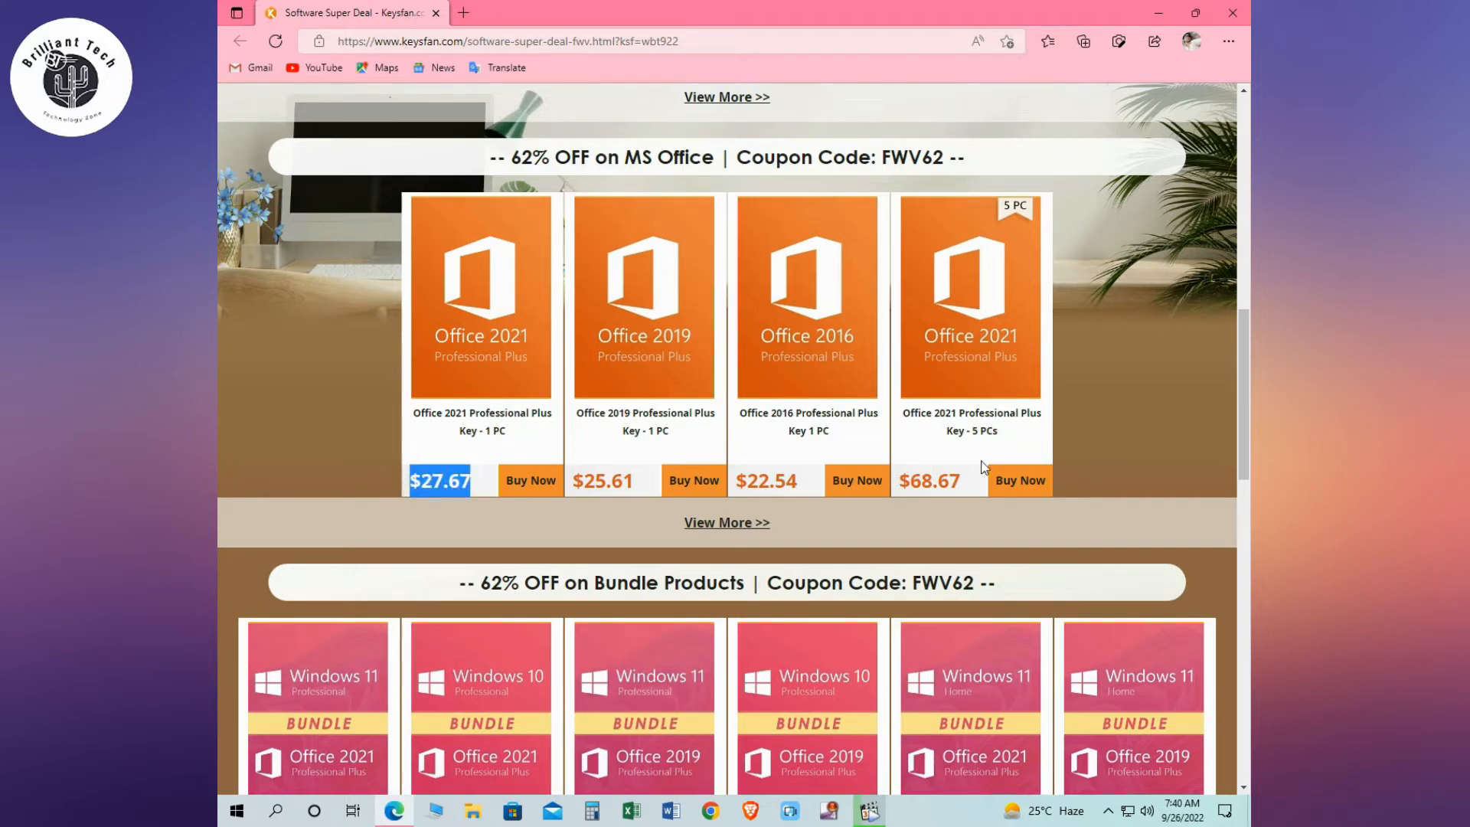
{"action": "scroll", "scroll_direction": "down", "scroll_amount": 3}
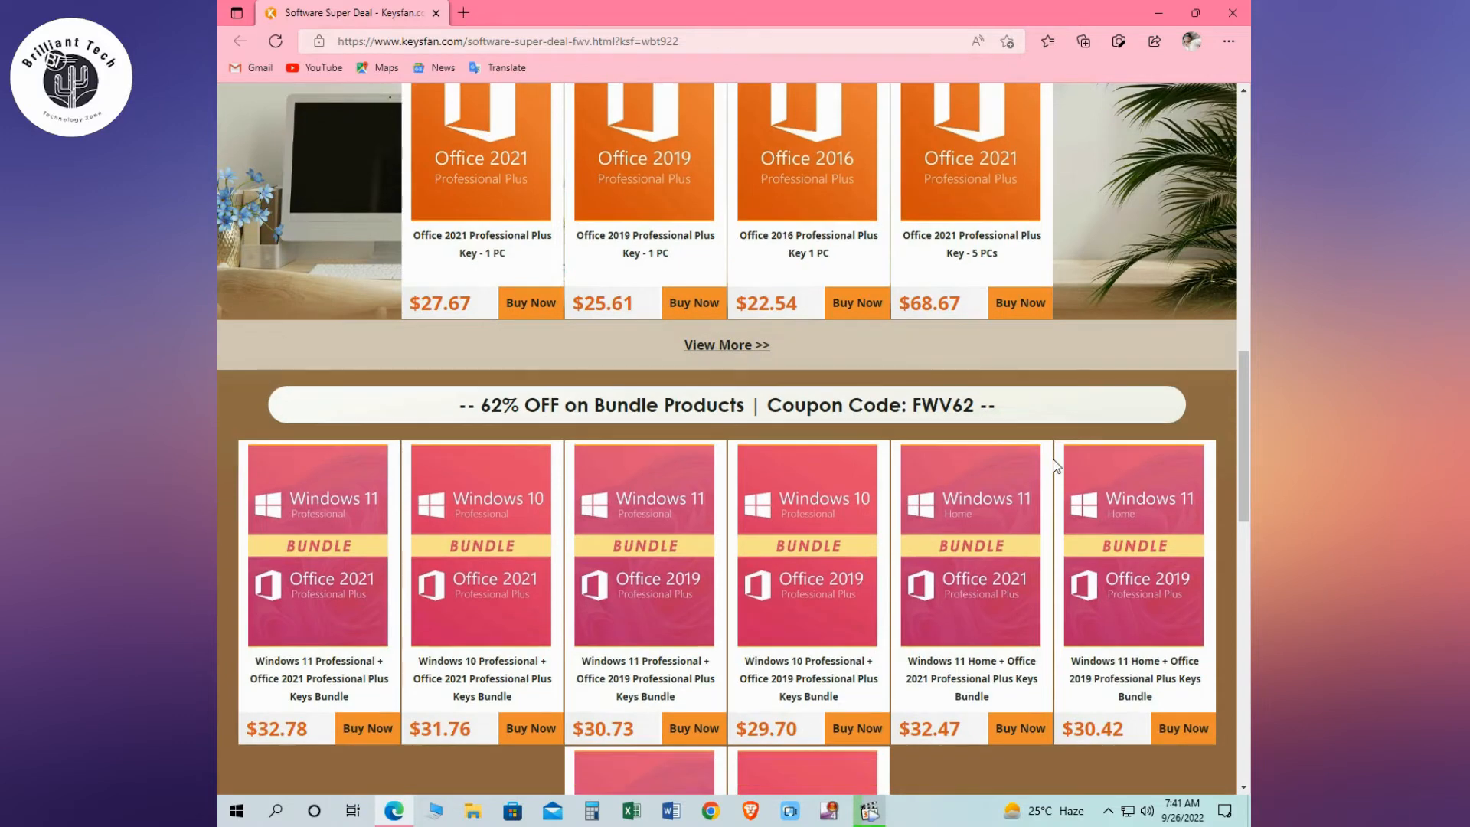
{"action": "mouse_move", "coordinate": [1026, 525]}
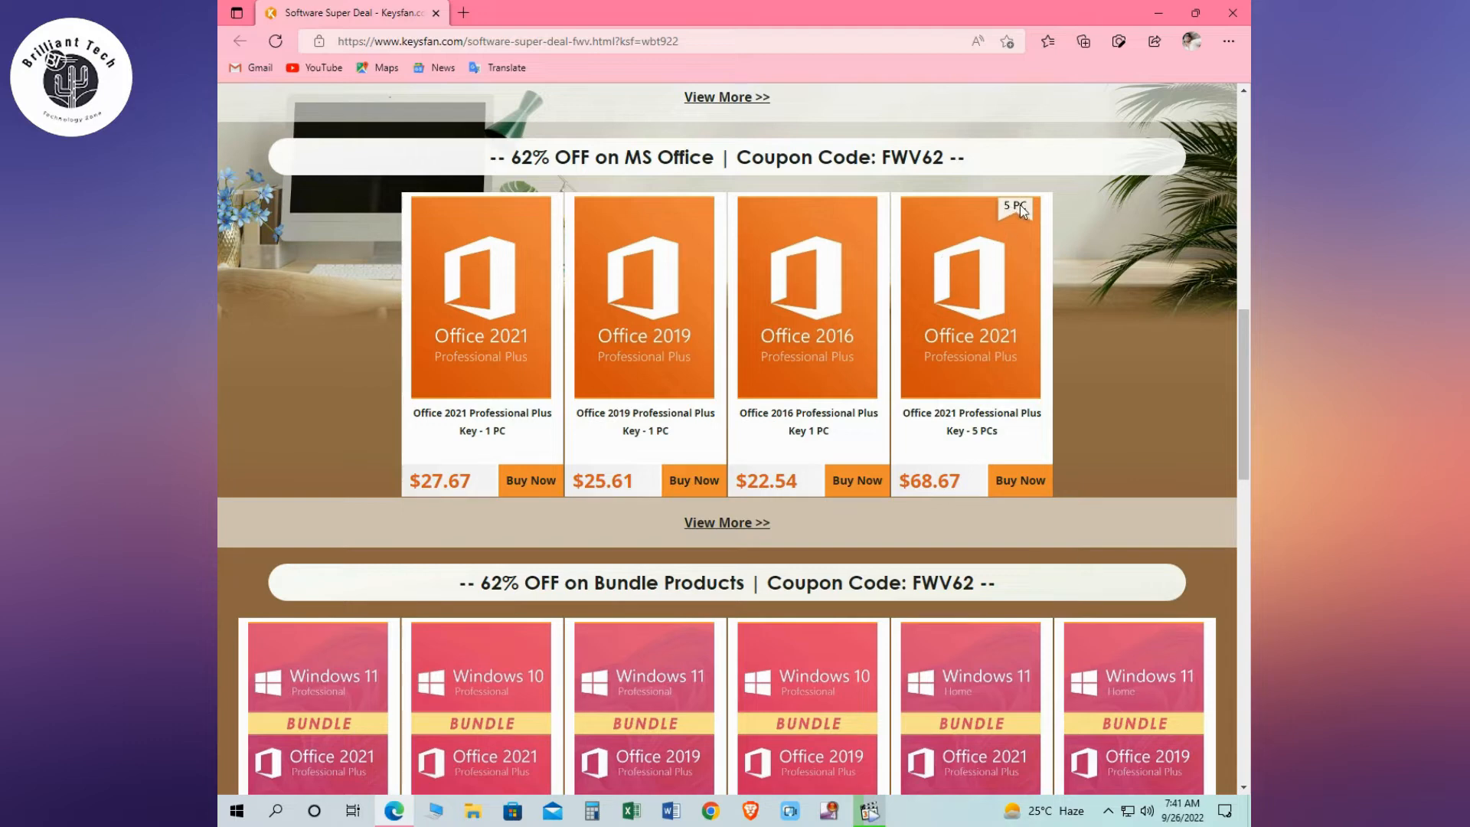
{"action": "mouse_move", "coordinate": [1024, 215]}
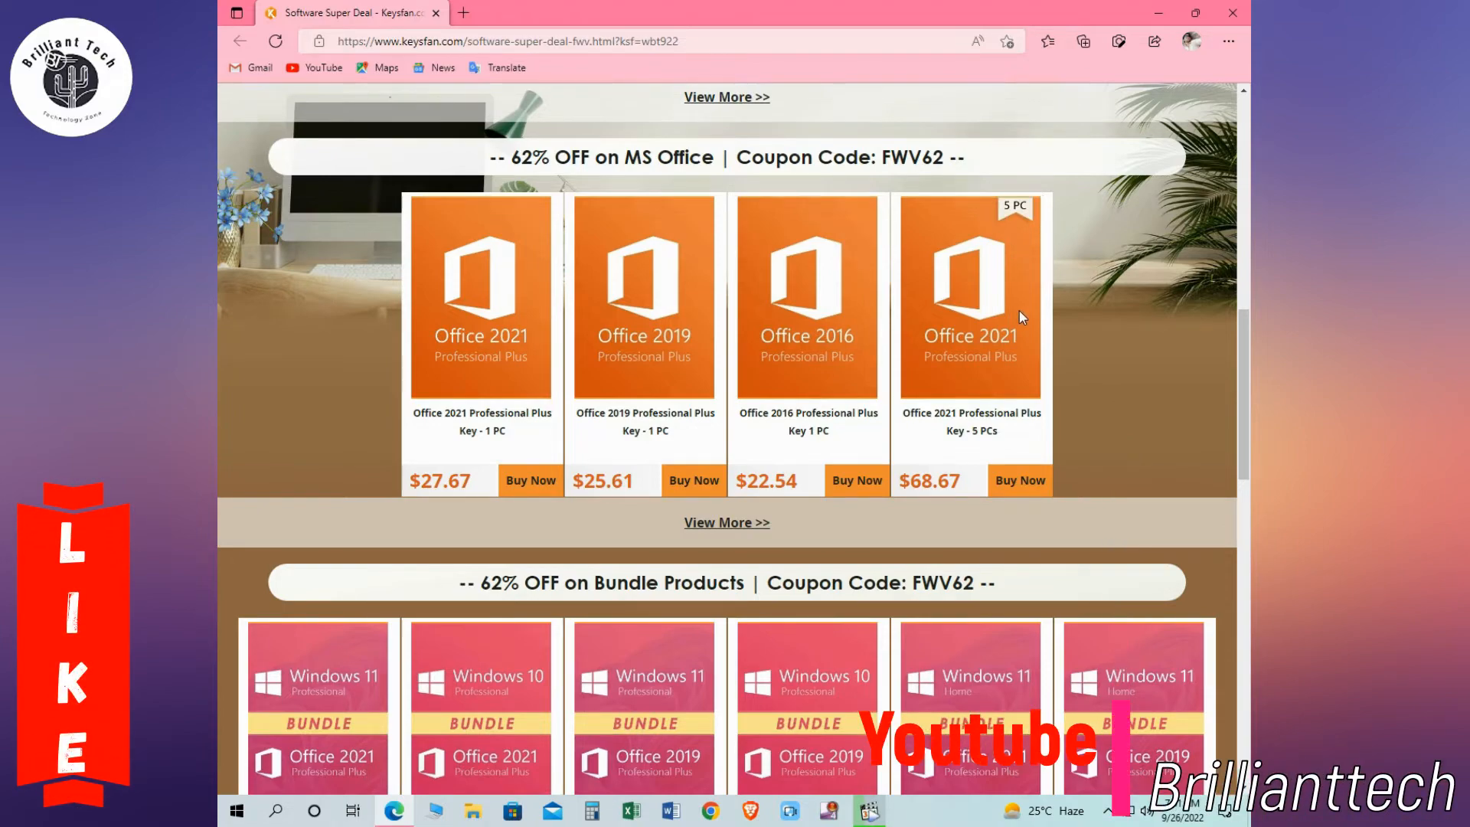
{"action": "scroll", "scroll_direction": "down", "scroll_amount": 3}
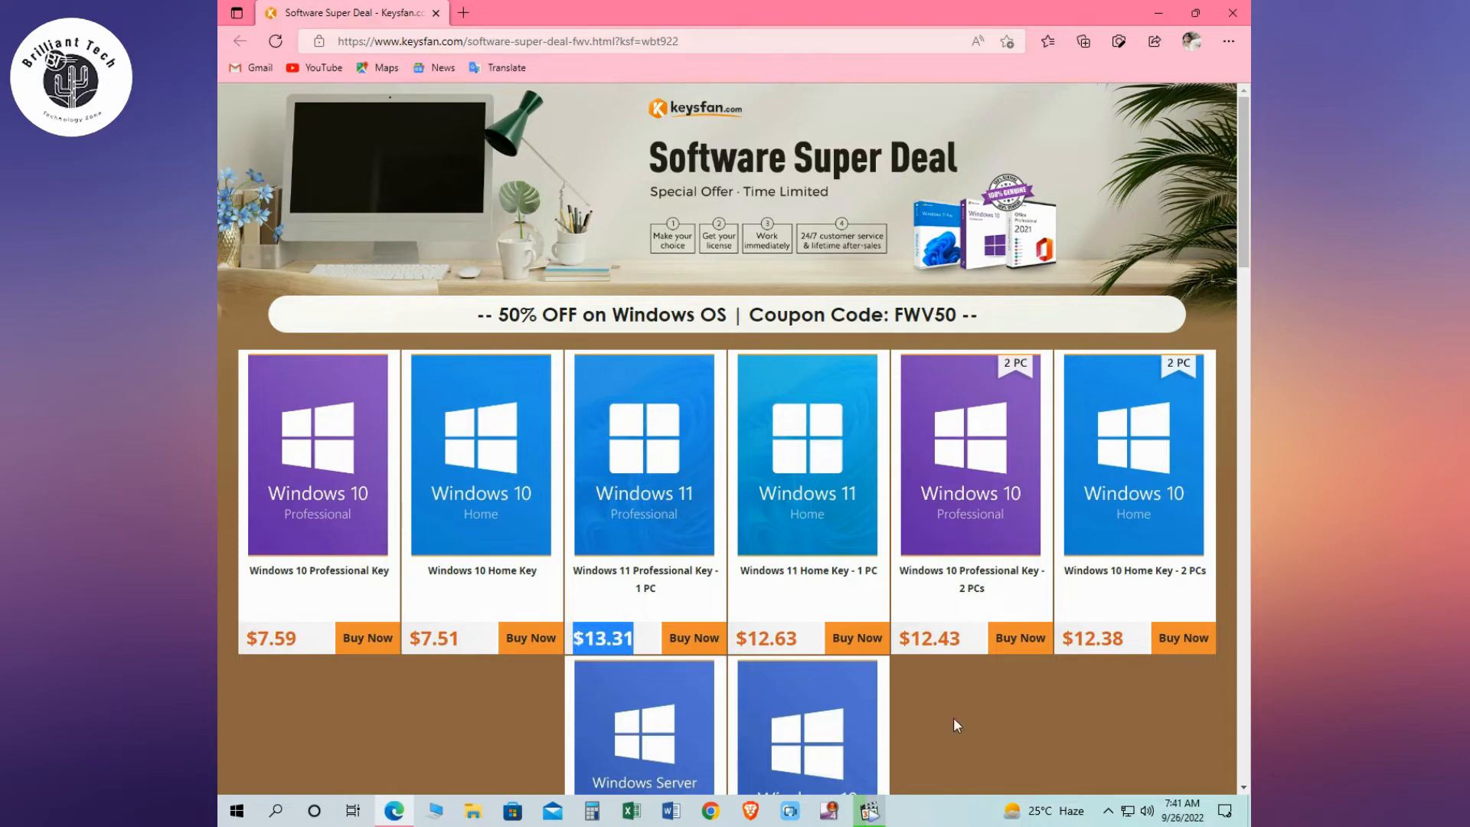
{"action": "scroll", "scroll_direction": "down", "scroll_amount": 3}
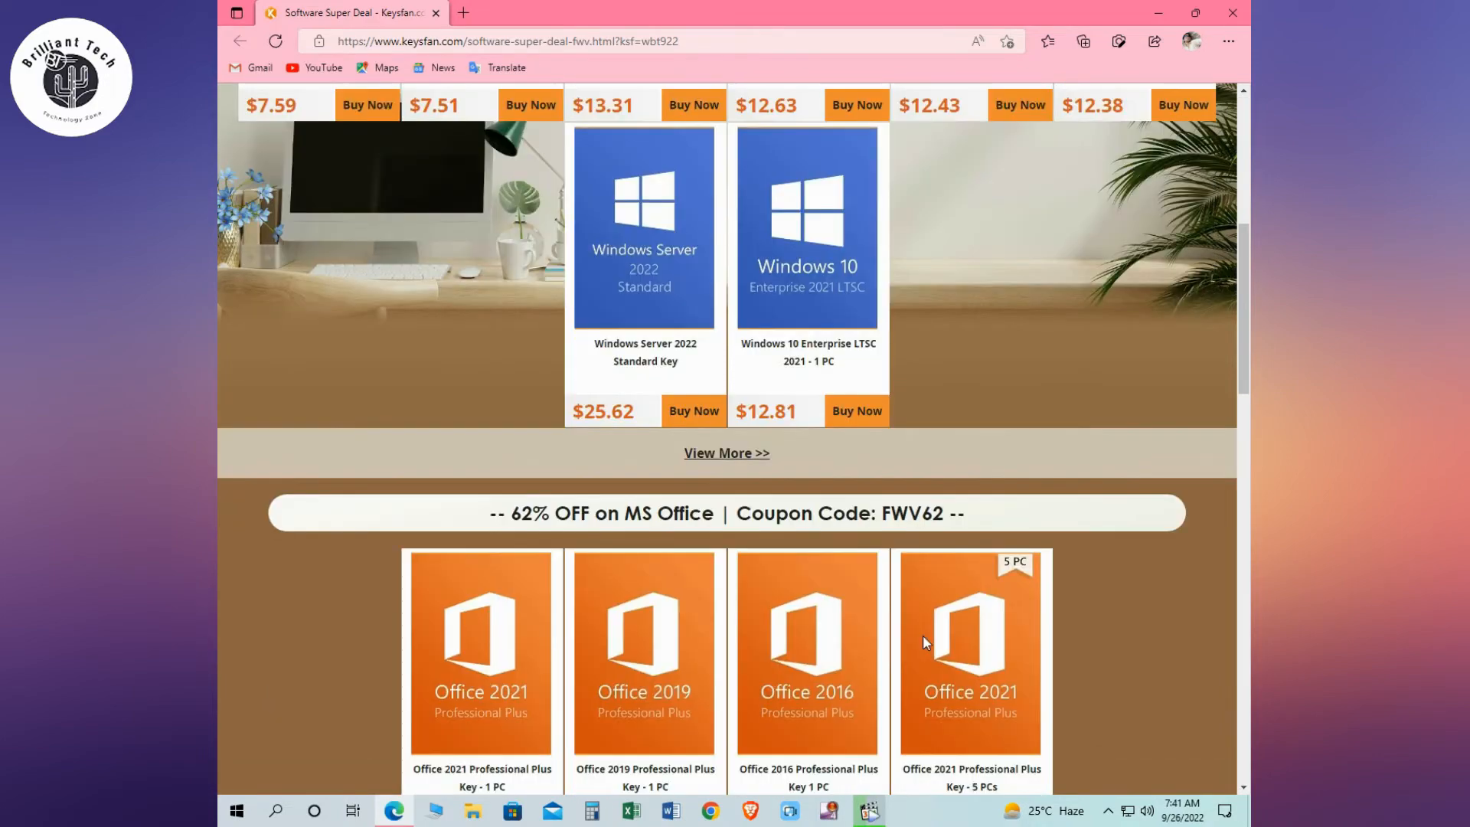
{"action": "scroll", "scroll_direction": "down", "scroll_amount": 3}
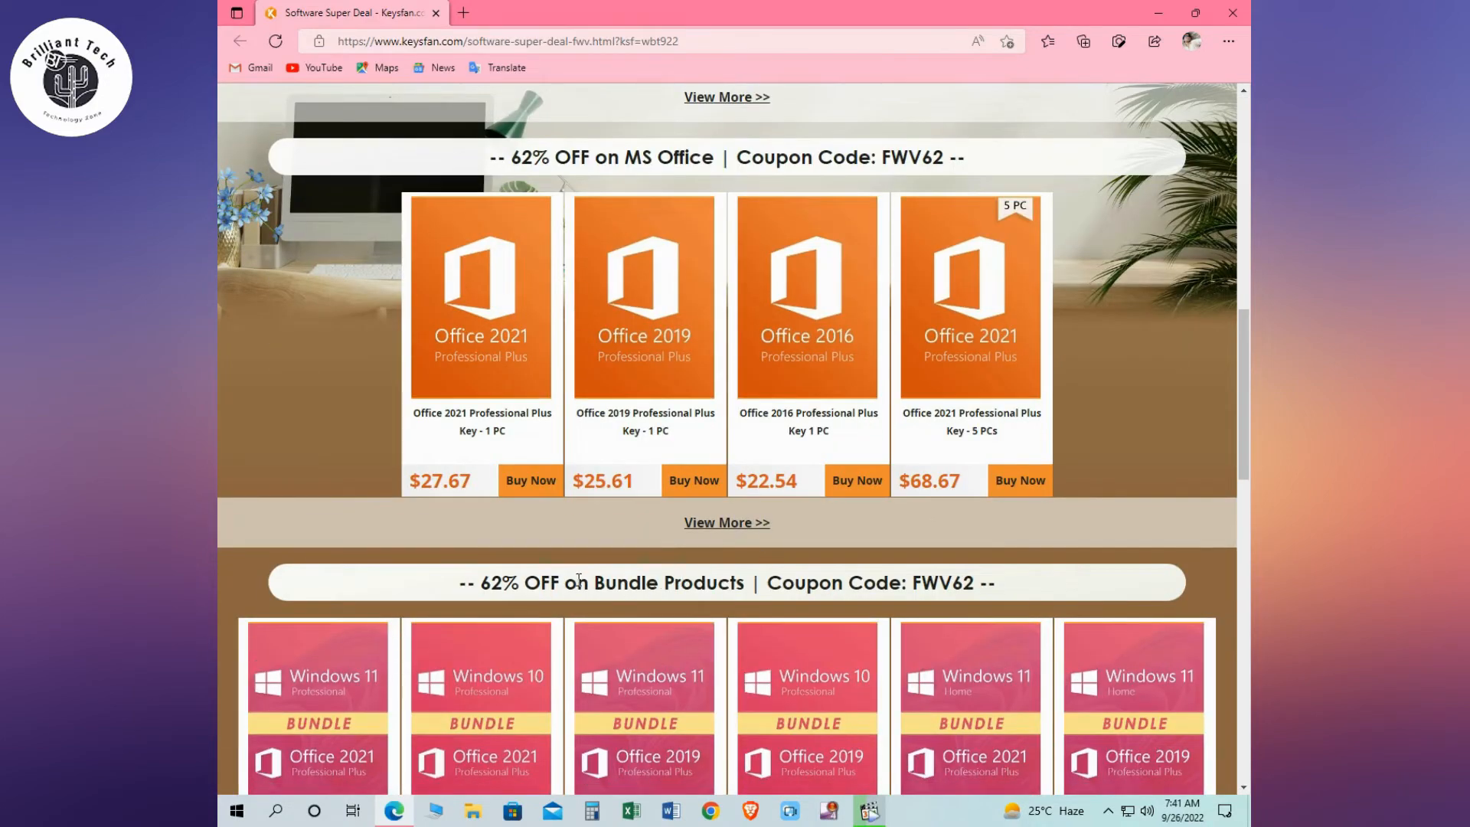
Step: Highlight the Bundle Products heading and reveal bundles priced $29.70 to $32.78
{"action": "left_click_drag", "start_coordinate": [576, 582], "coordinate": [744, 582]}
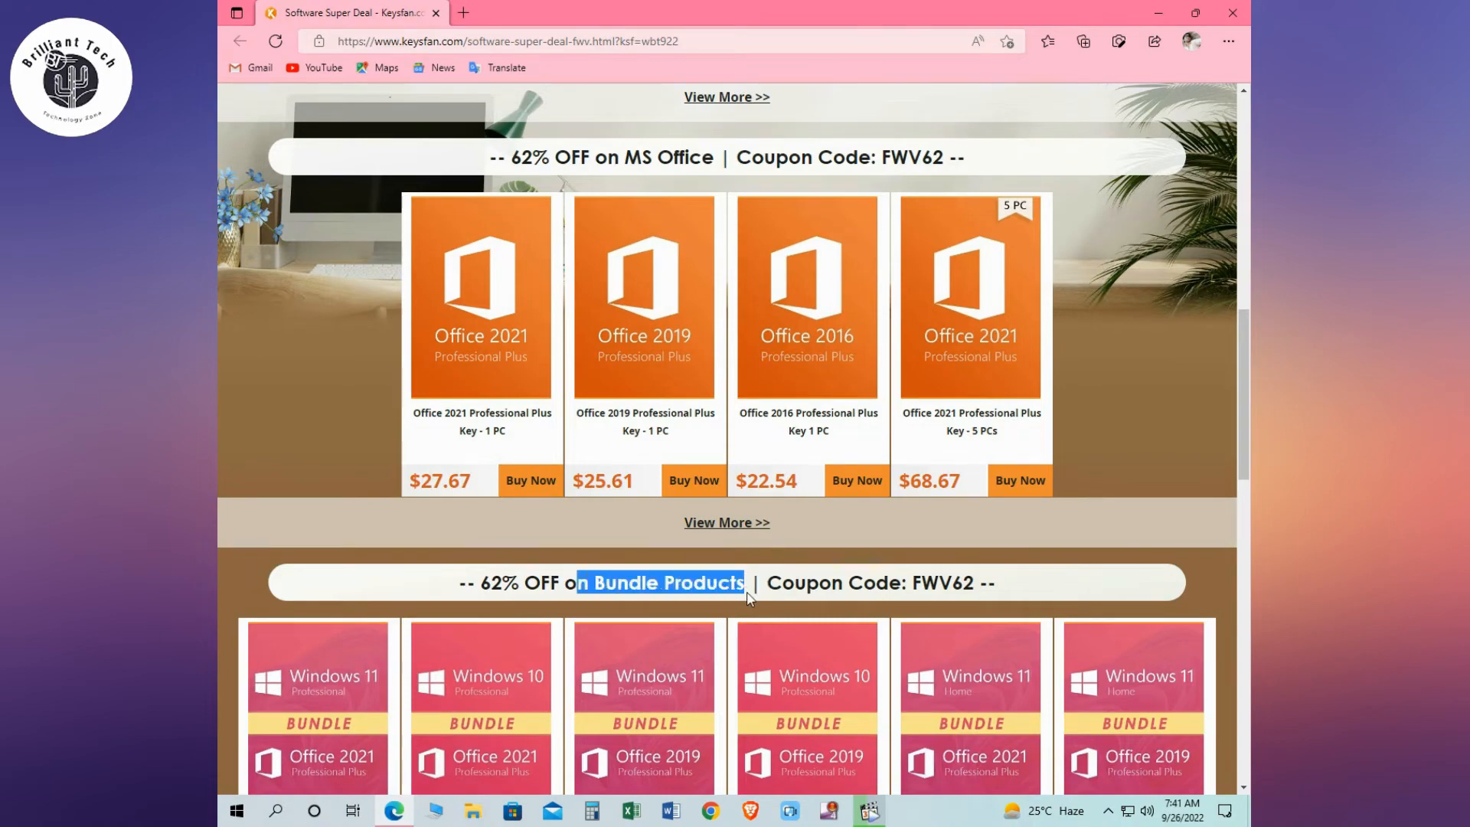
{"action": "scroll", "scroll_direction": "down", "scroll_amount": 3}
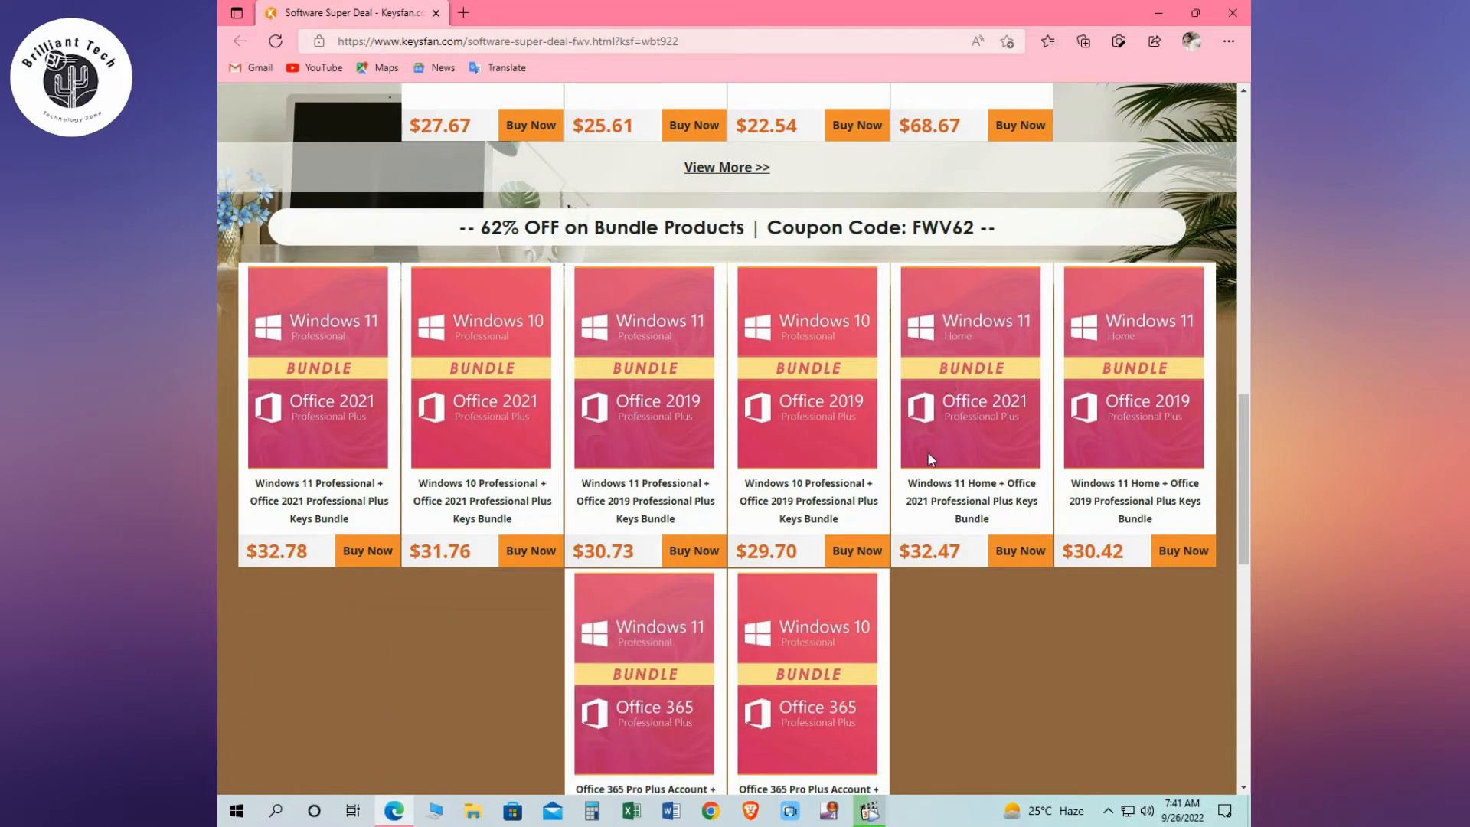
{"action": "mouse_move", "coordinate": [372, 339]}
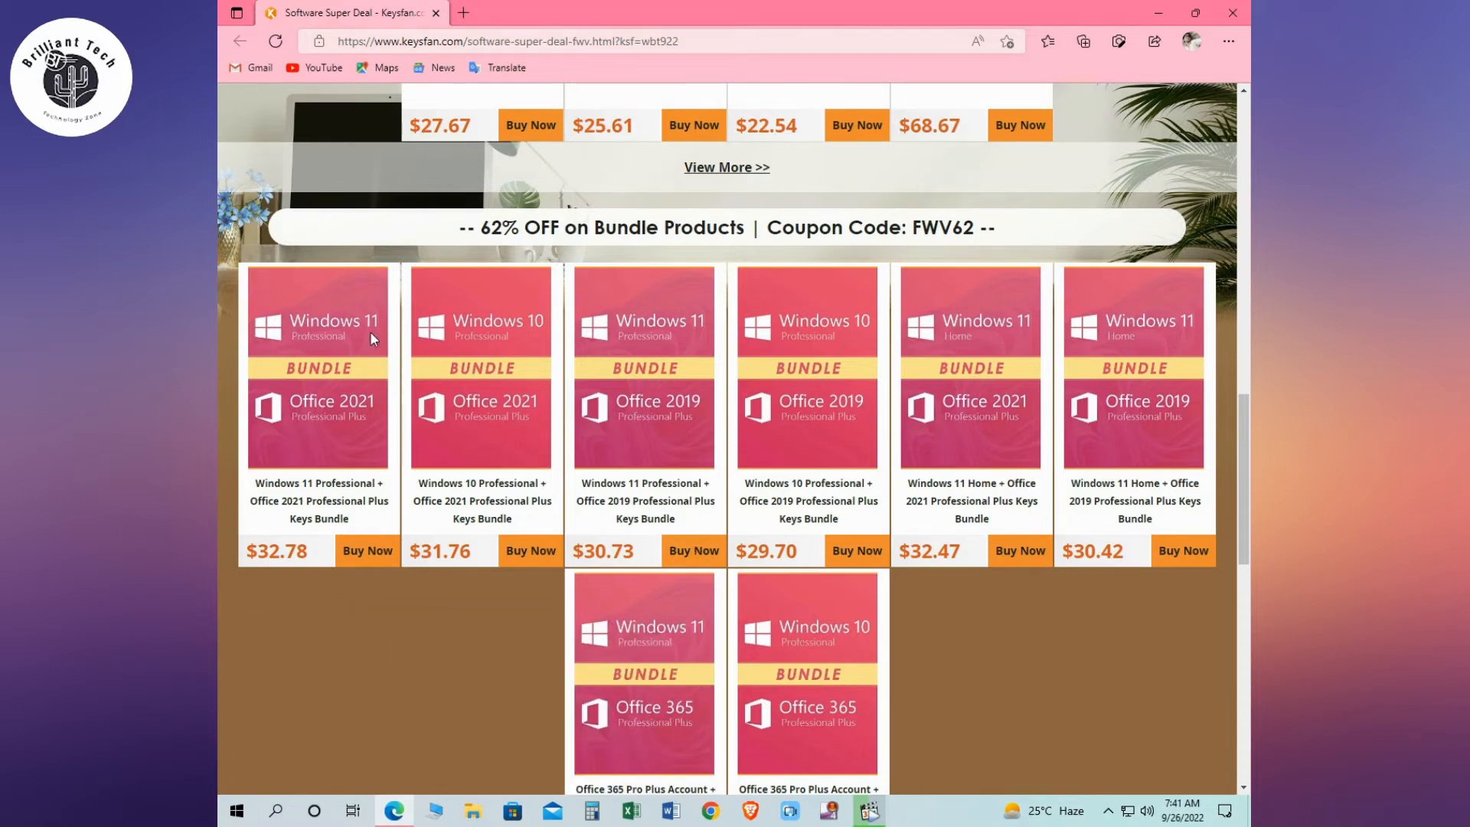
{"action": "mouse_move", "coordinate": [707, 326]}
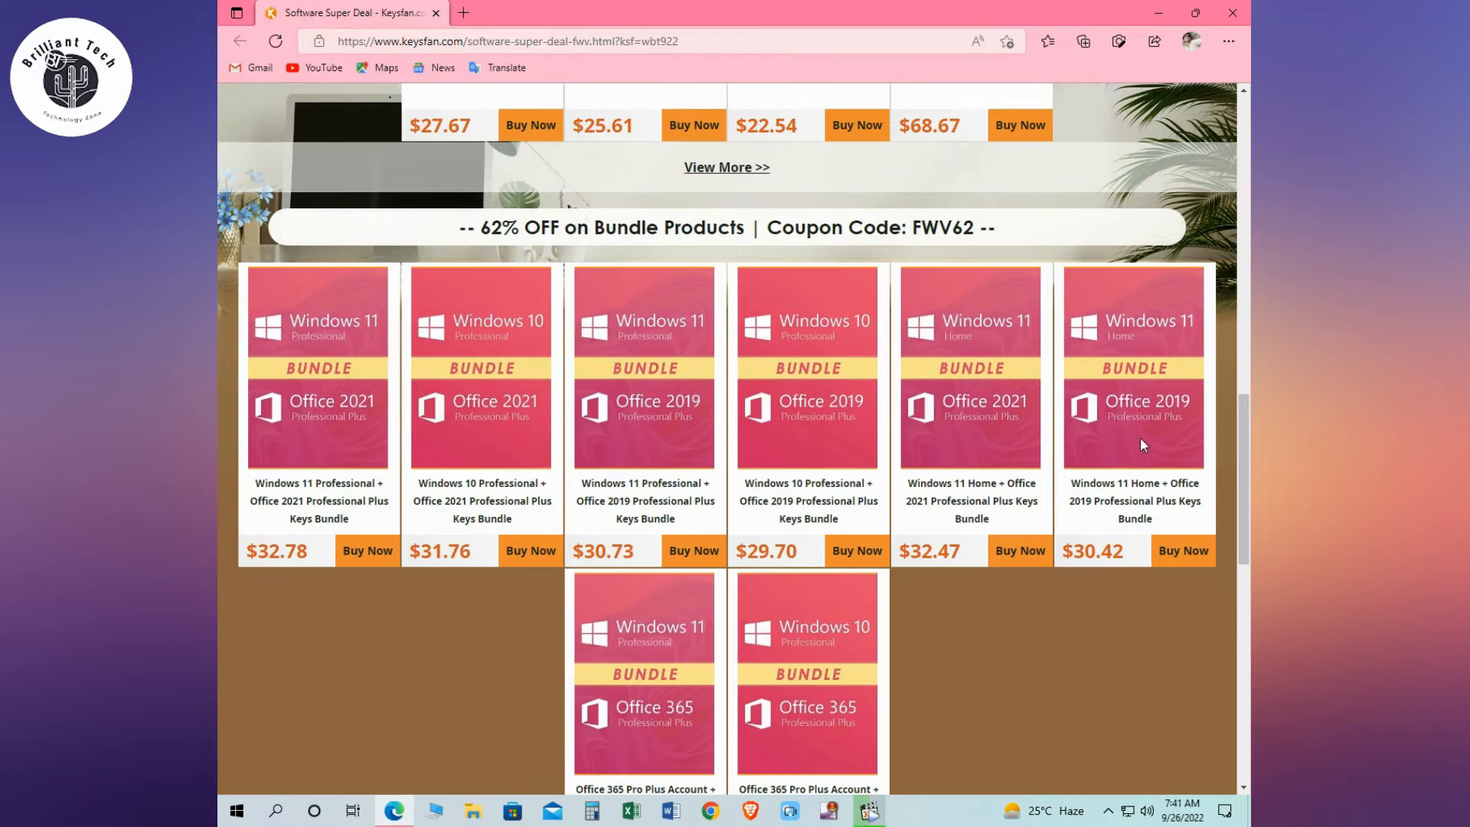
{"action": "mouse_move", "coordinate": [719, 526]}
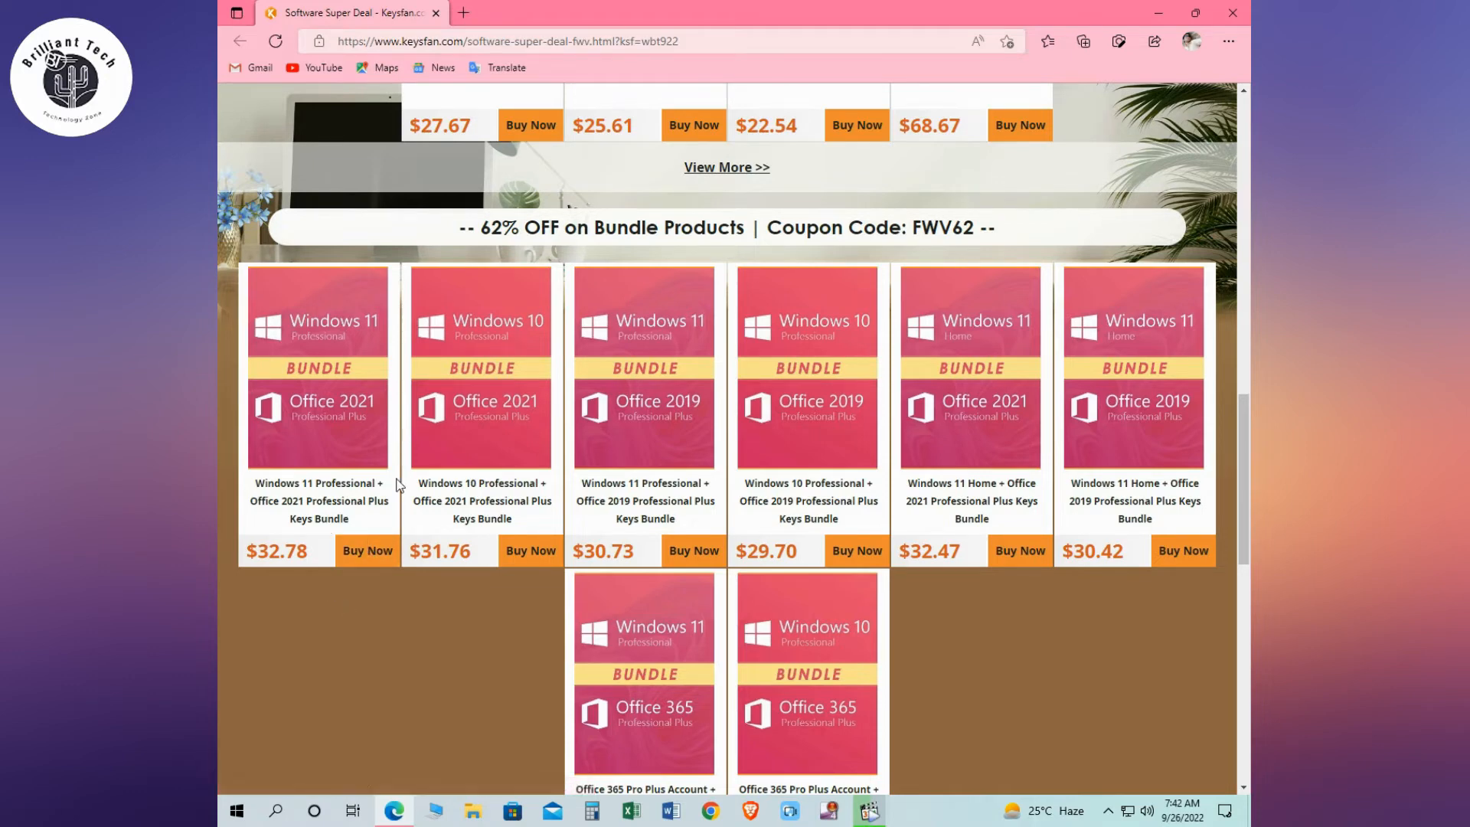
Step: Open the Windows 11 Pro + Office 2021 bundle and add it to the bag at $86.26
{"action": "left_click", "coordinate": [367, 551]}
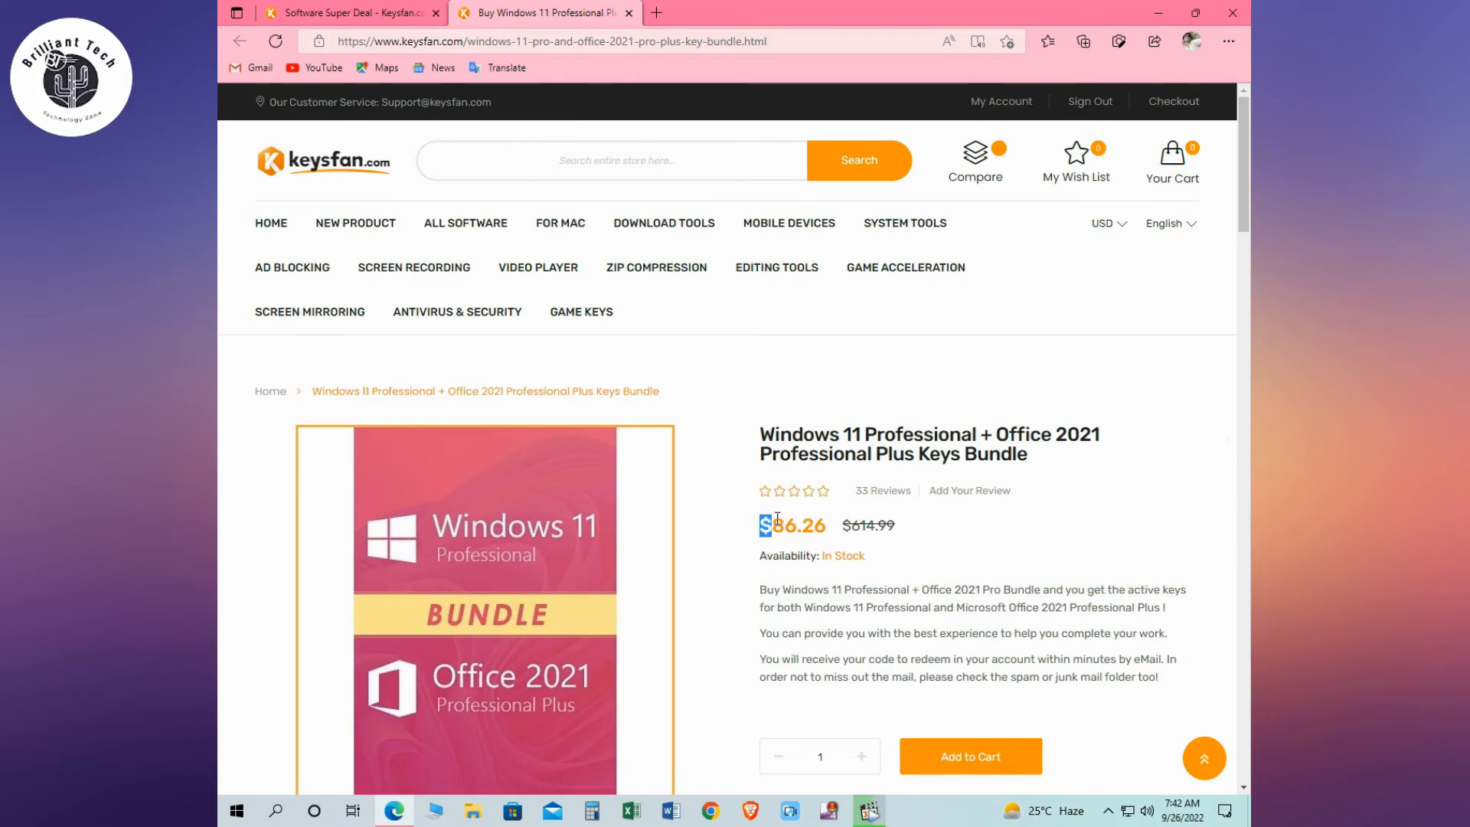
{"action": "scroll", "scroll_direction": "down", "scroll_amount": 3}
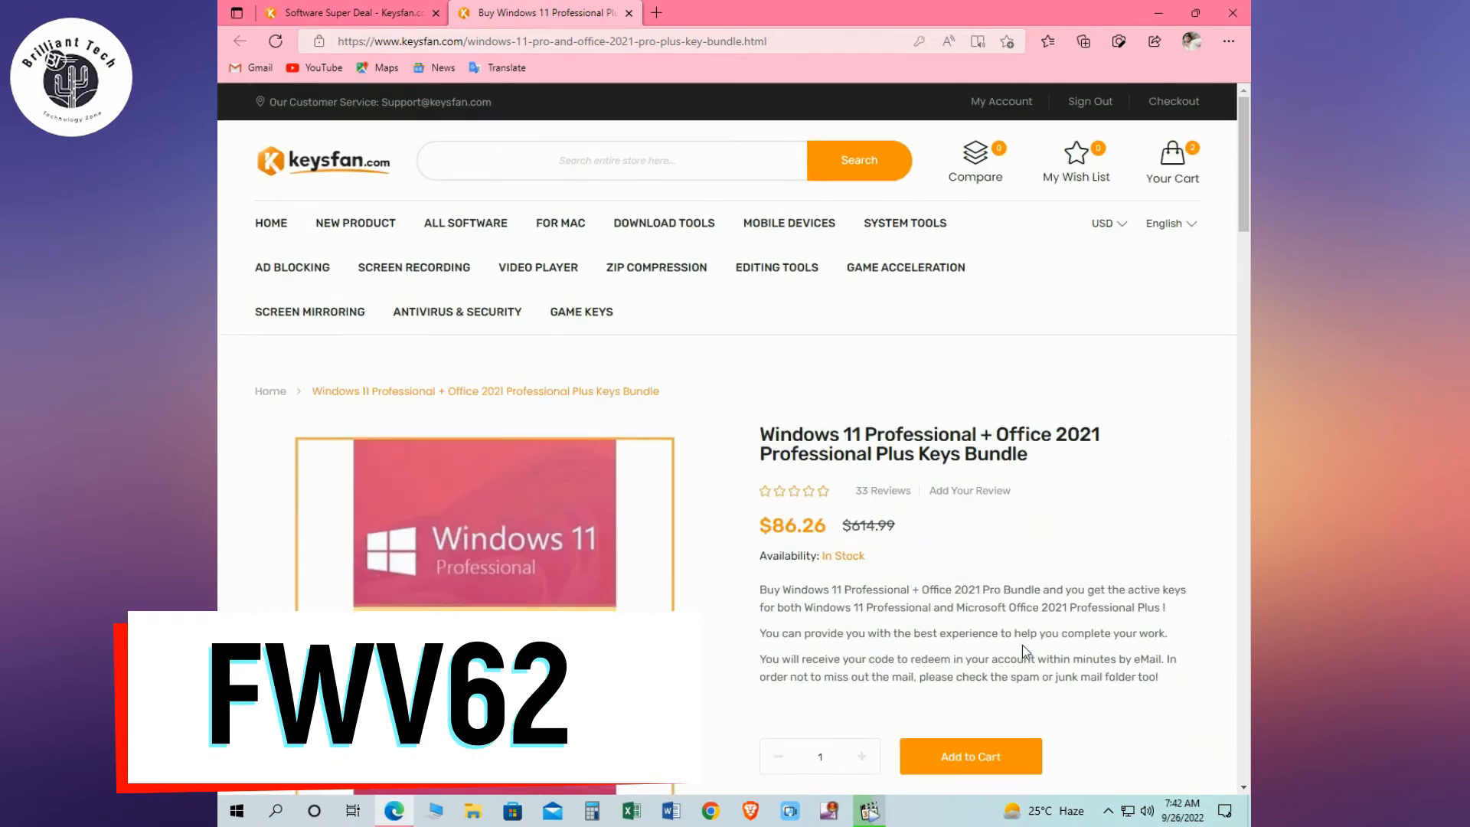
{"action": "left_click", "coordinate": [969, 756]}
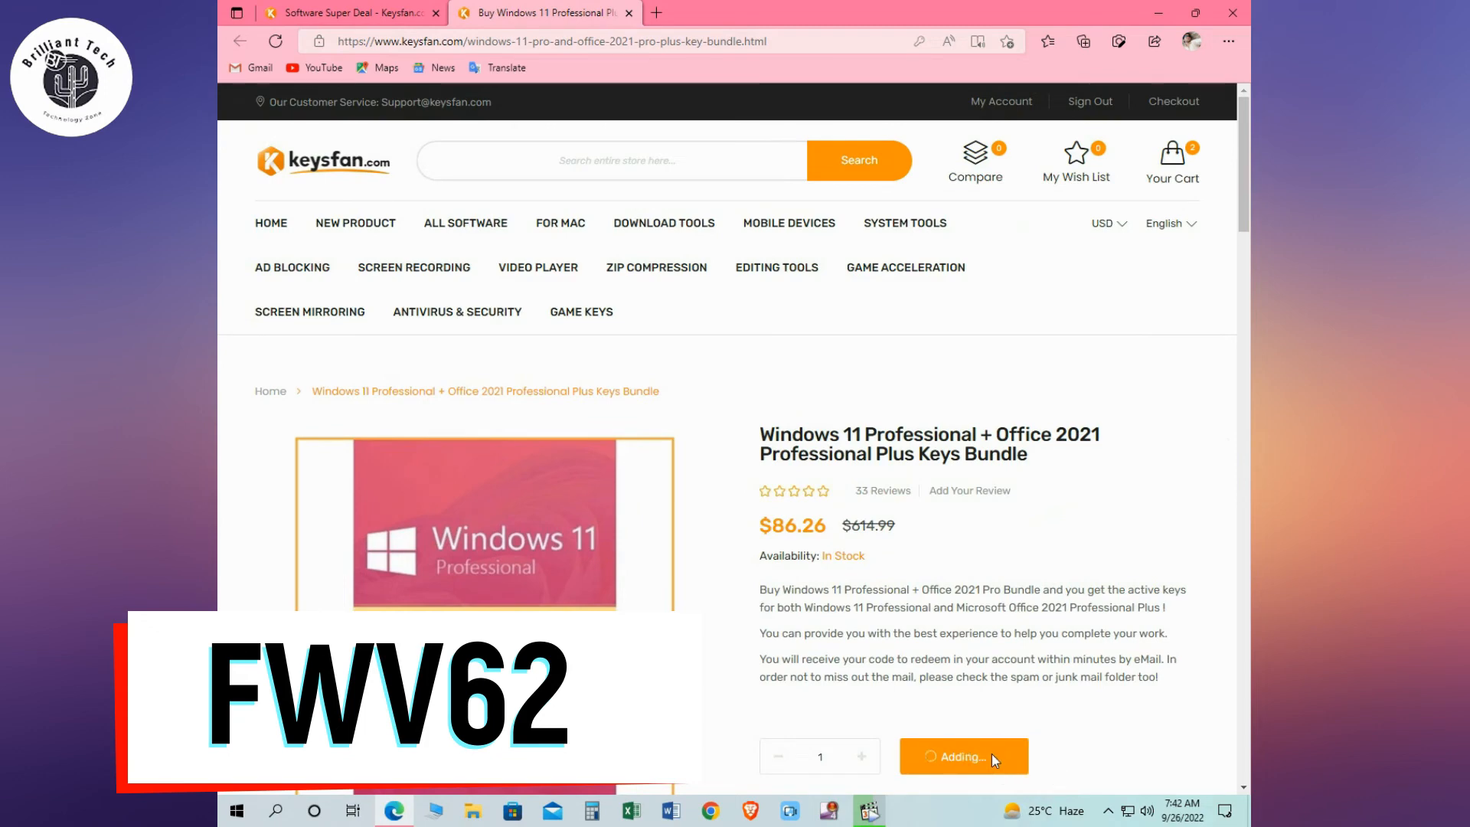
{"action": "left_click", "coordinate": [964, 756]}
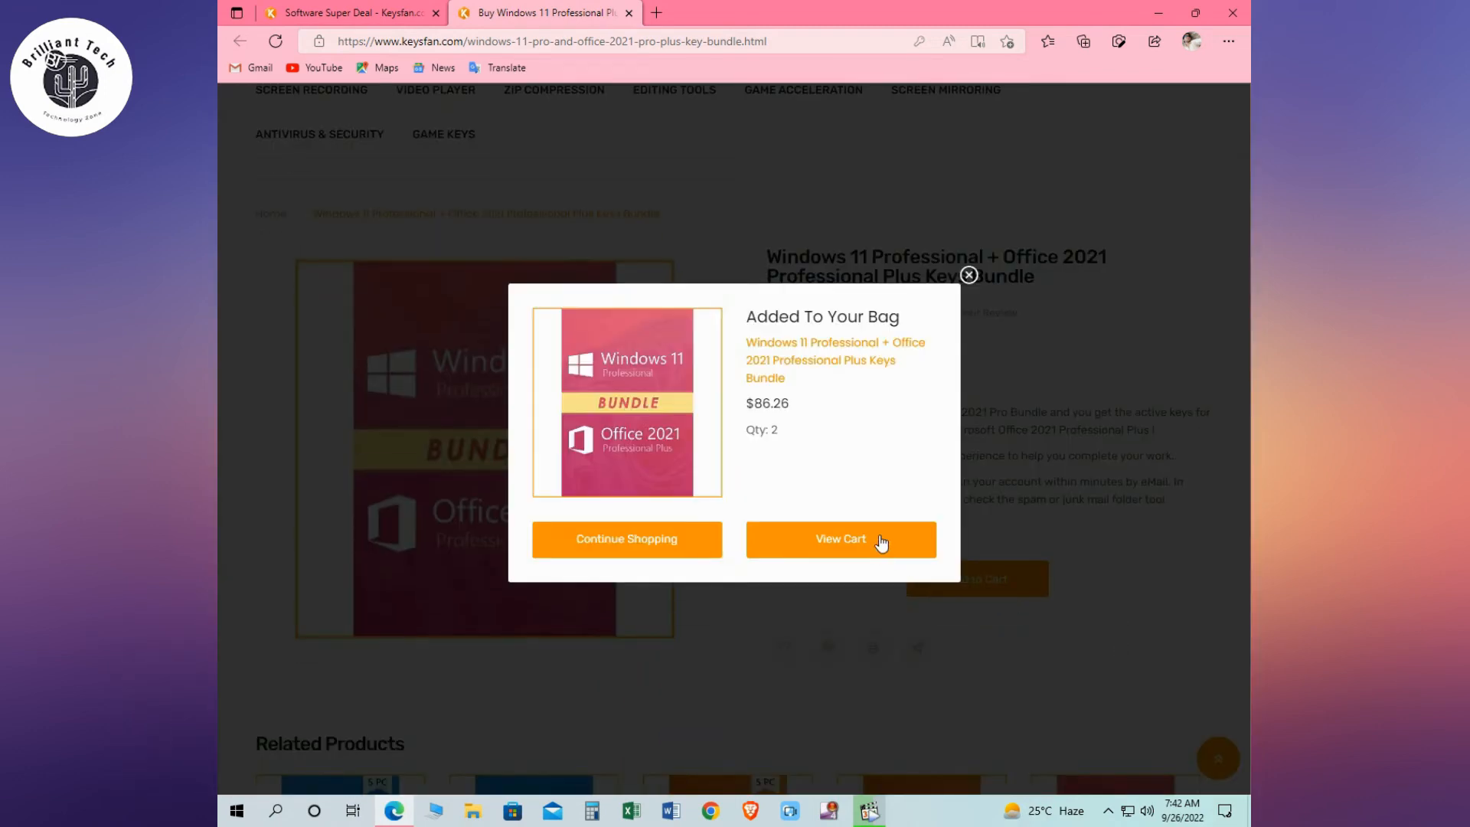
Step: View the cart with FWV62 at 62% off, lower quantity to 1, and proceed to checkout
{"action": "left_click", "coordinate": [840, 538]}
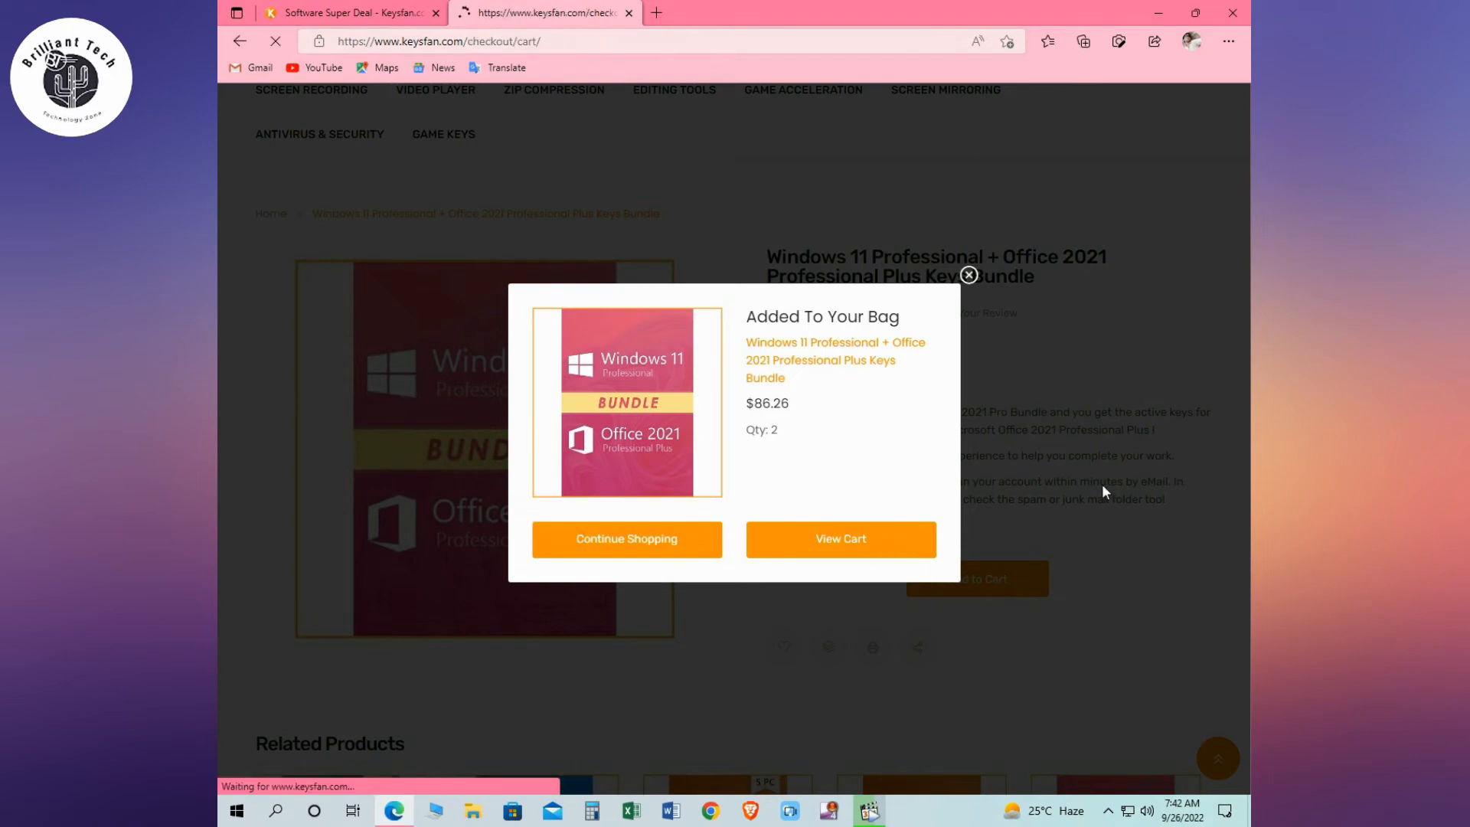
{"action": "left_click", "coordinate": [839, 539]}
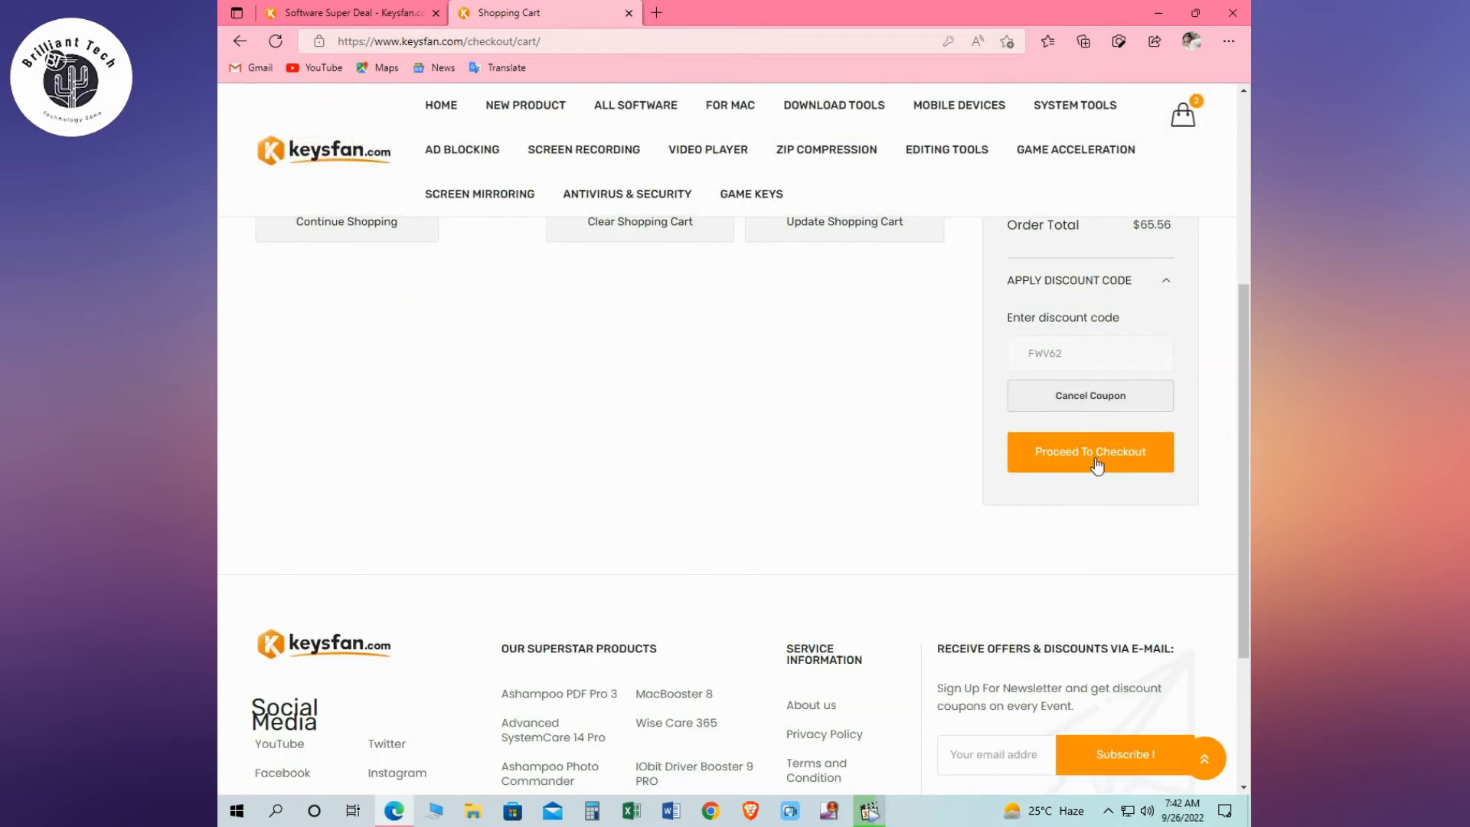
{"action": "mouse_move", "coordinate": [1098, 464]}
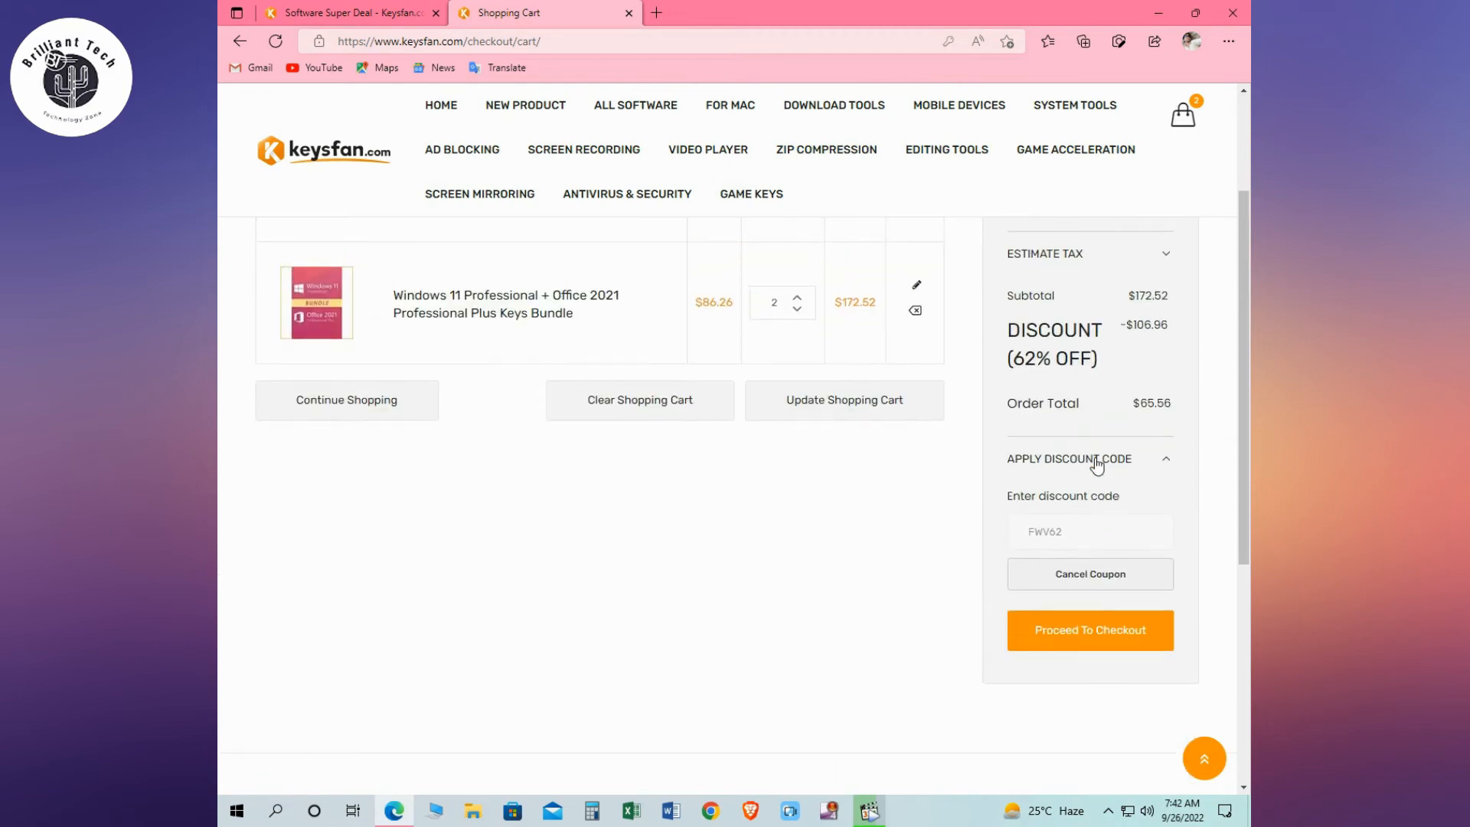
{"action": "left_click", "coordinate": [796, 310]}
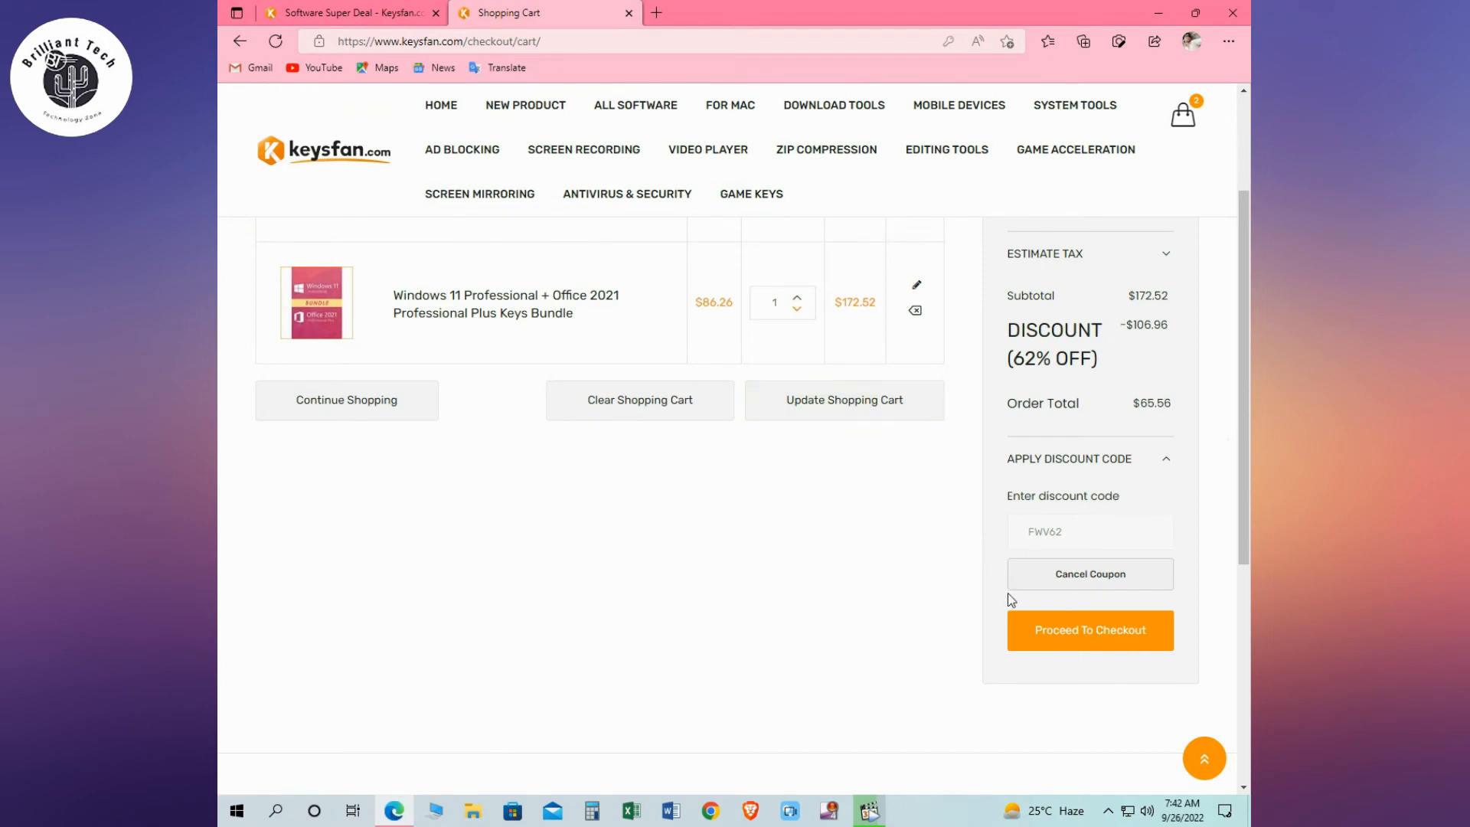
{"action": "left_click", "coordinate": [1090, 630]}
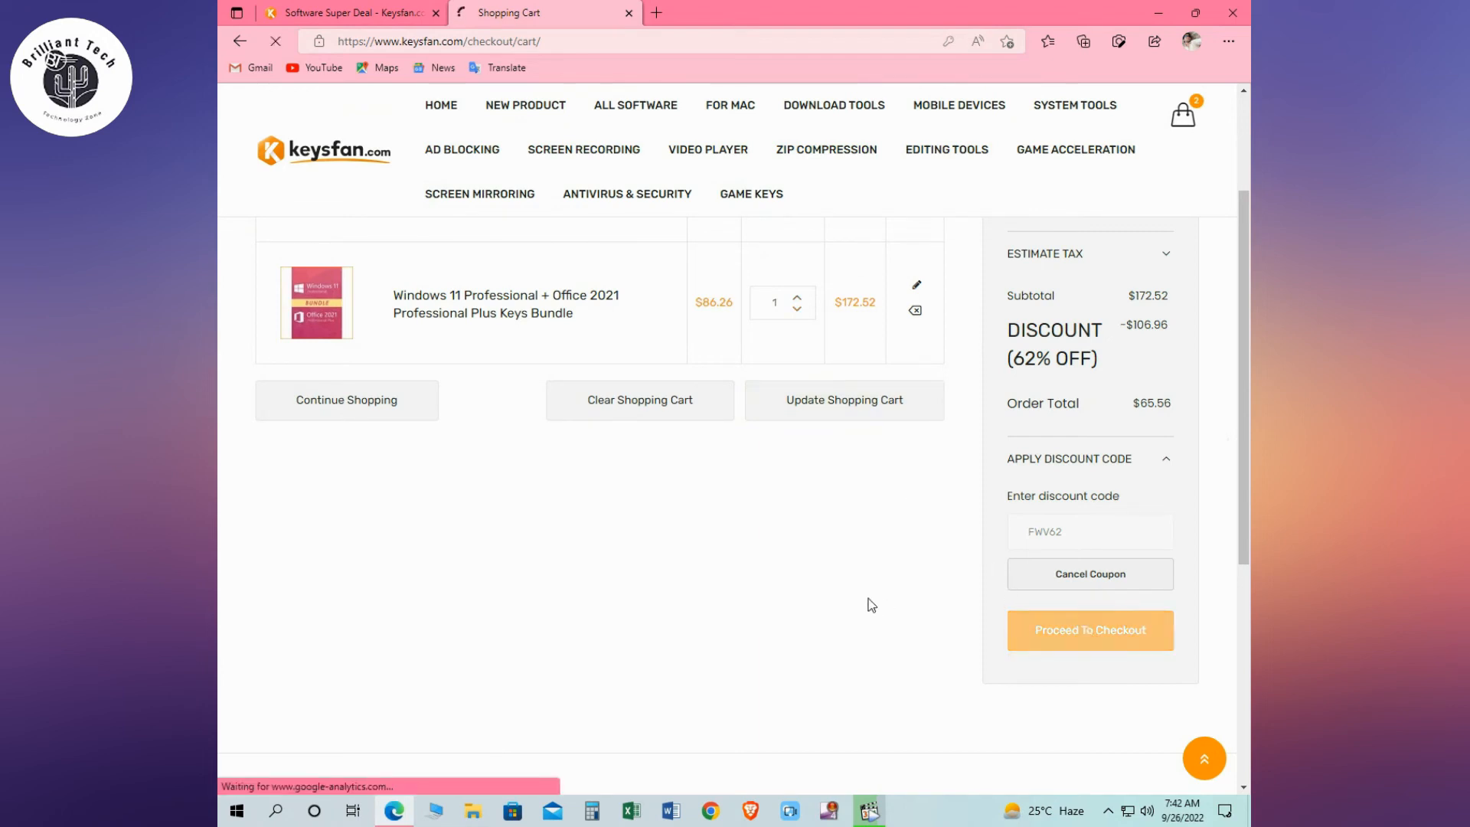
Step: On Express Checkout ($65.56 total), set quantity to 1 and choose Debit or Credit Card payment
{"action": "left_click", "coordinate": [1090, 629]}
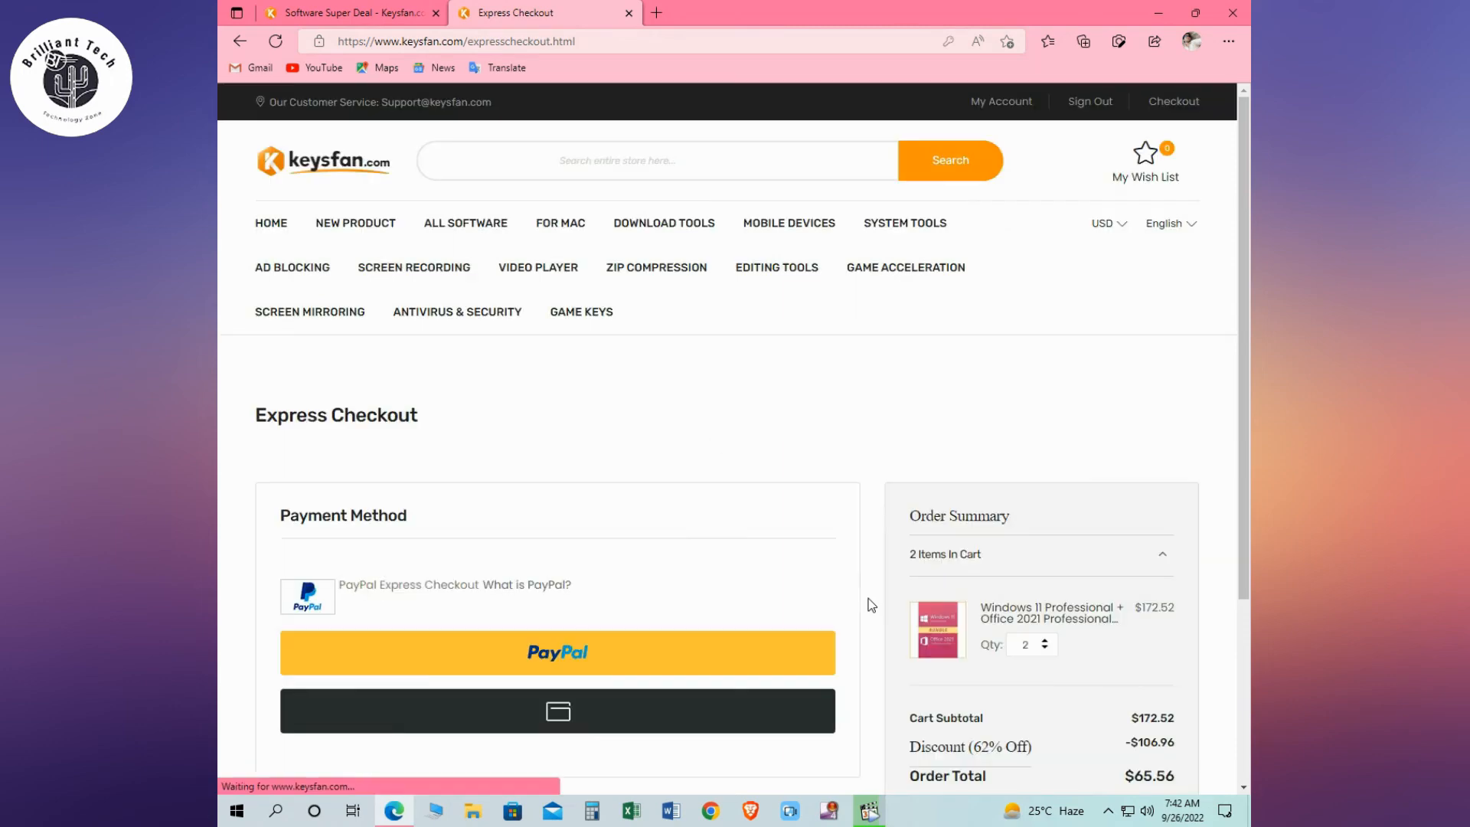
{"action": "scroll", "scroll_direction": "down", "scroll_amount": 3}
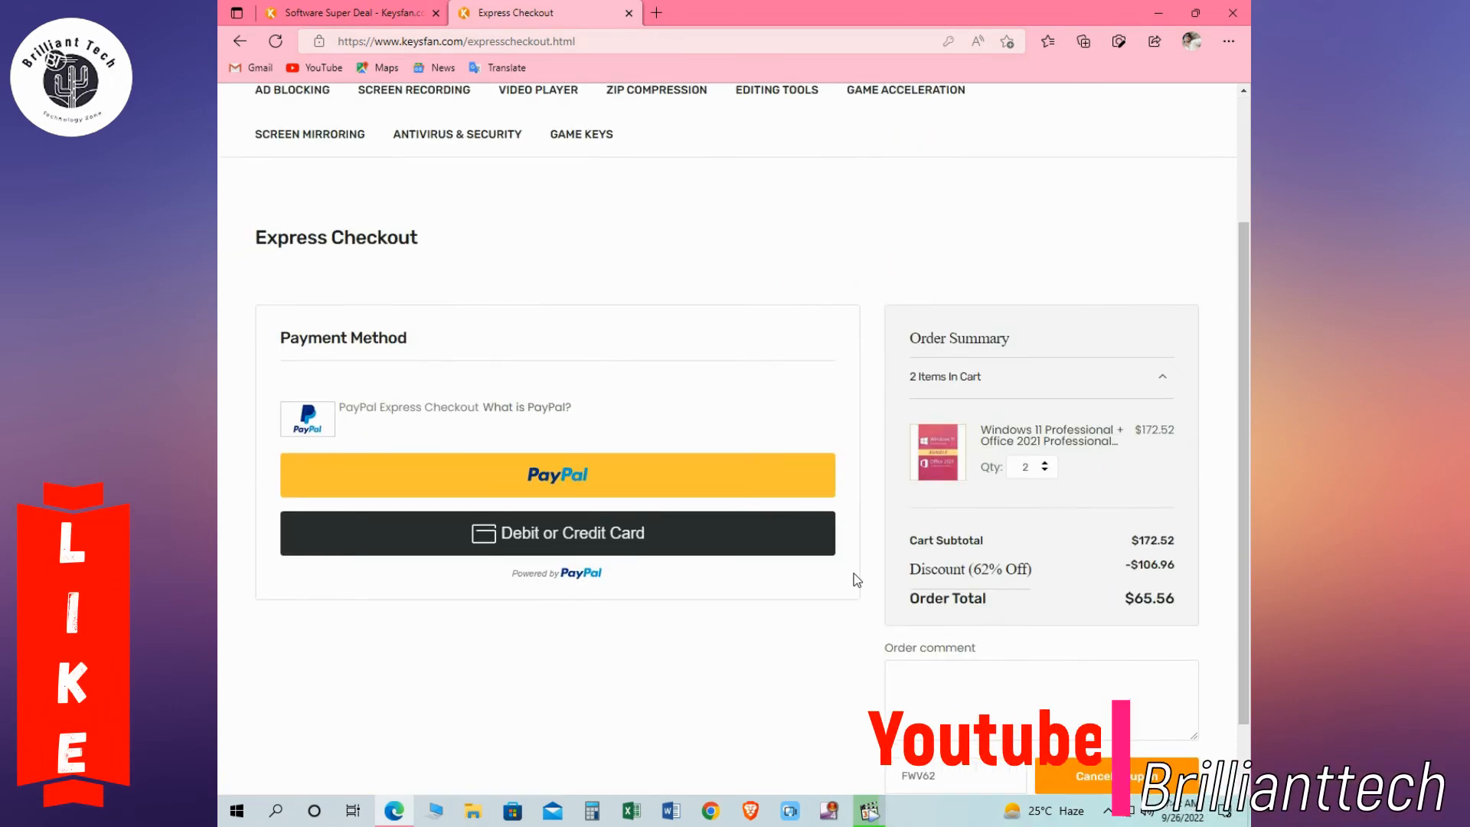
{"action": "left_click", "coordinate": [1044, 471]}
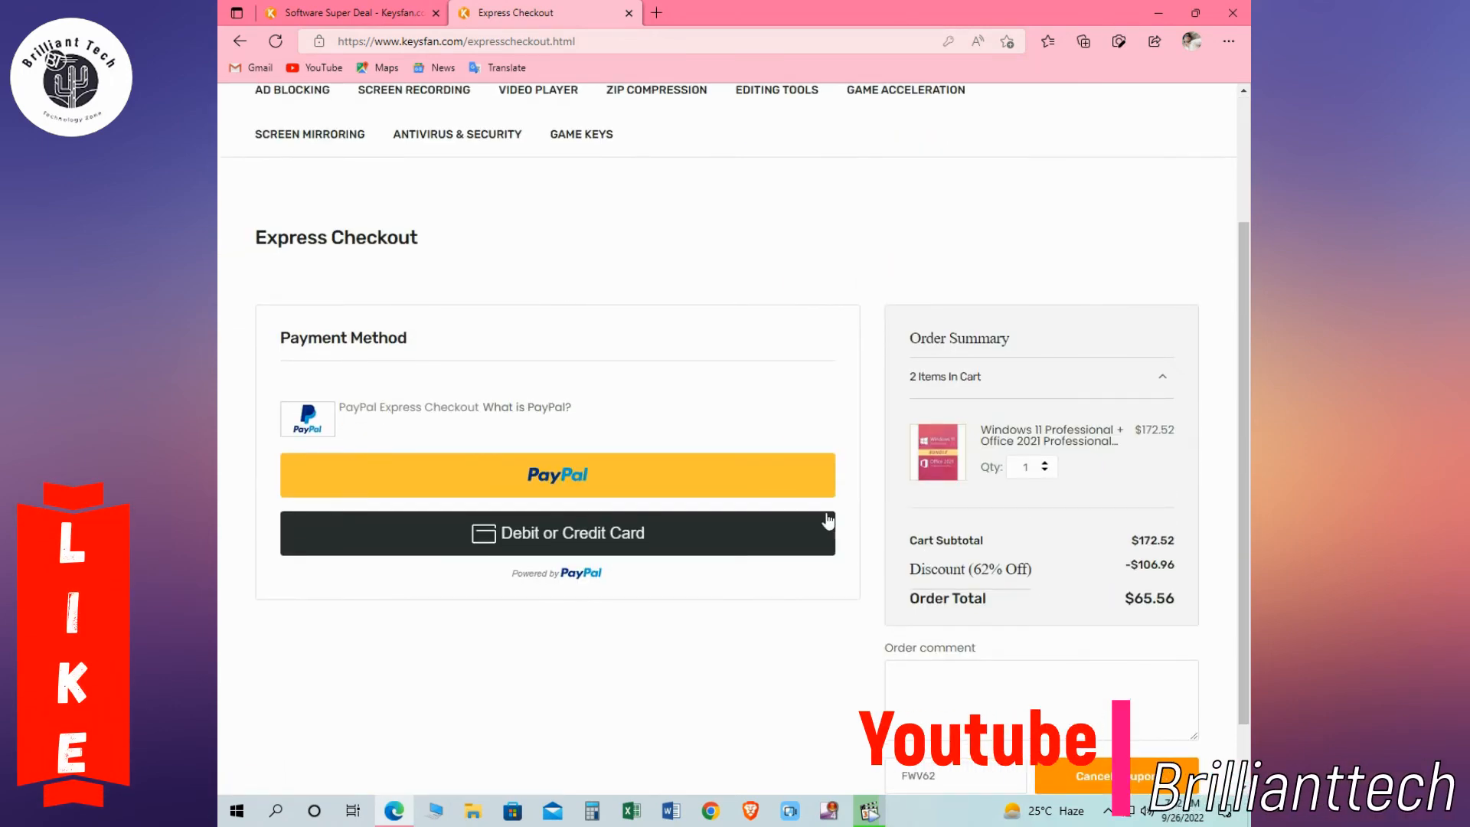
{"action": "left_click", "coordinate": [557, 533]}
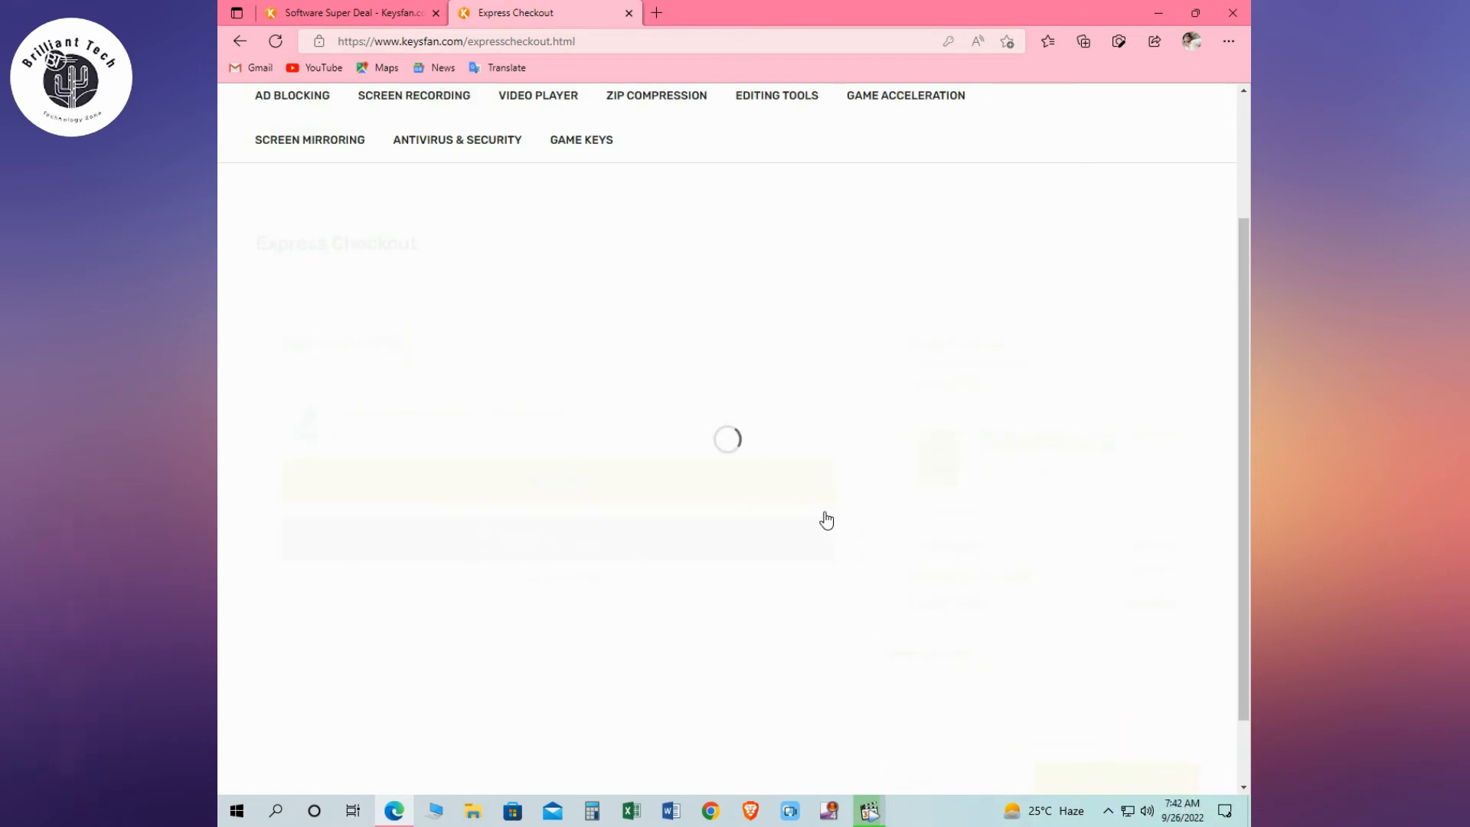